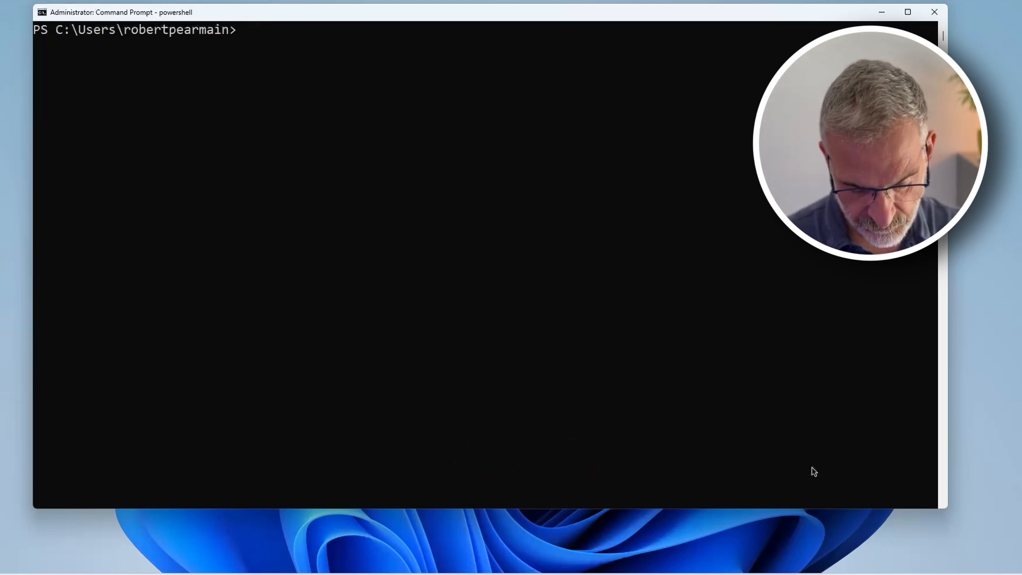
# Step: Move into the Source folder and list its contents
pyautogui.write('cd So')
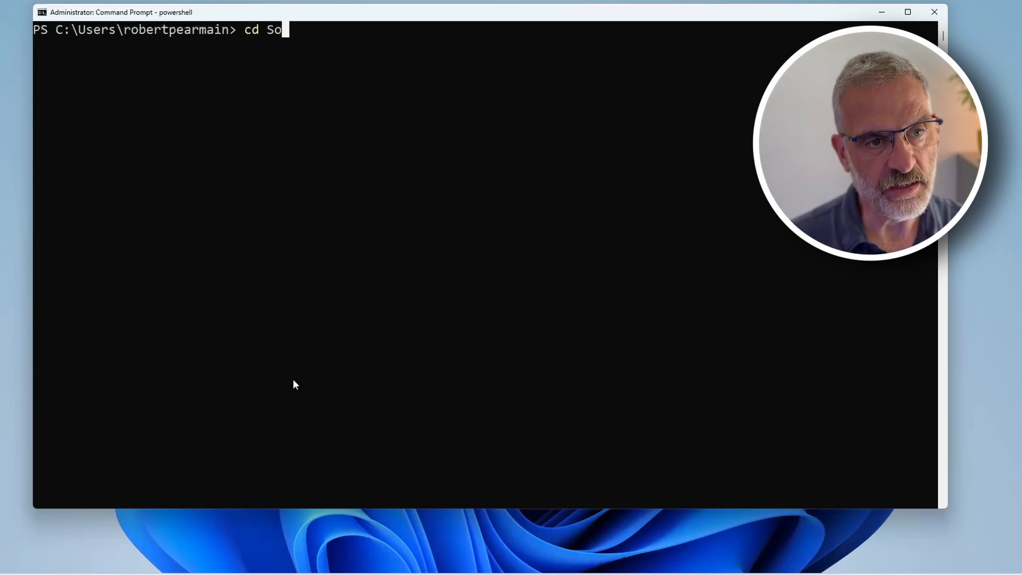
pyautogui.write('urce')
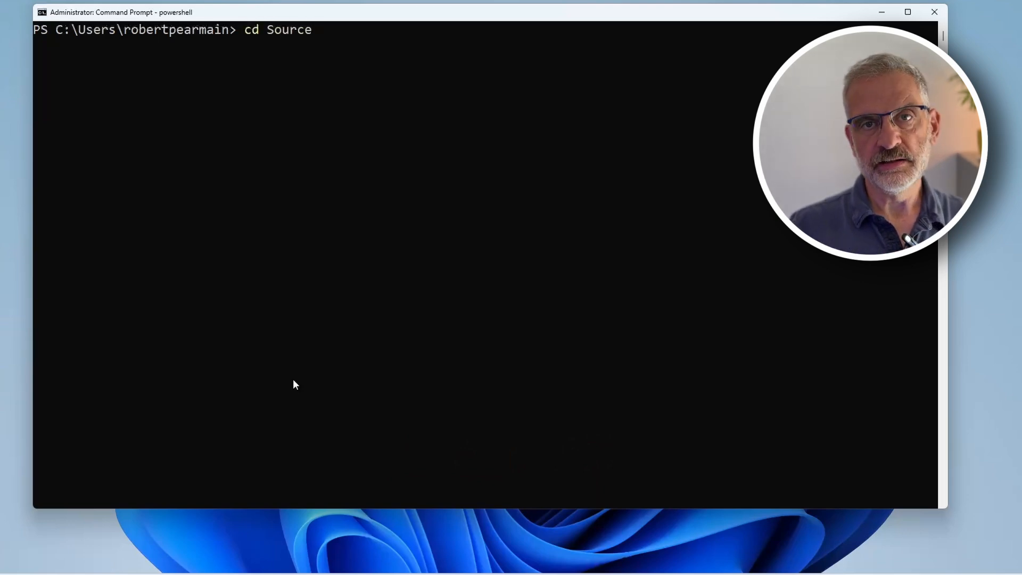
pyautogui.press('Enter')
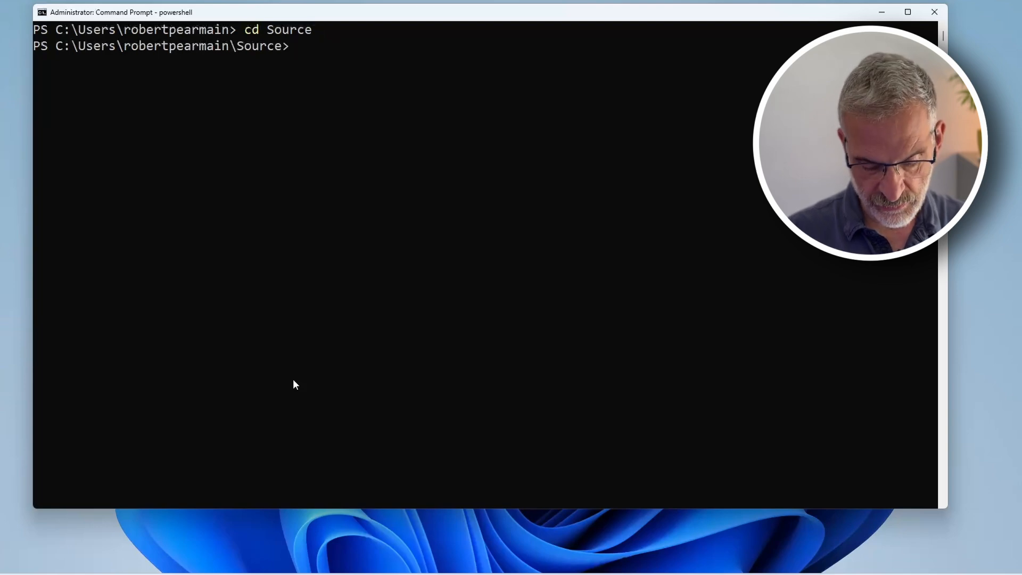
pyautogui.write('ls')
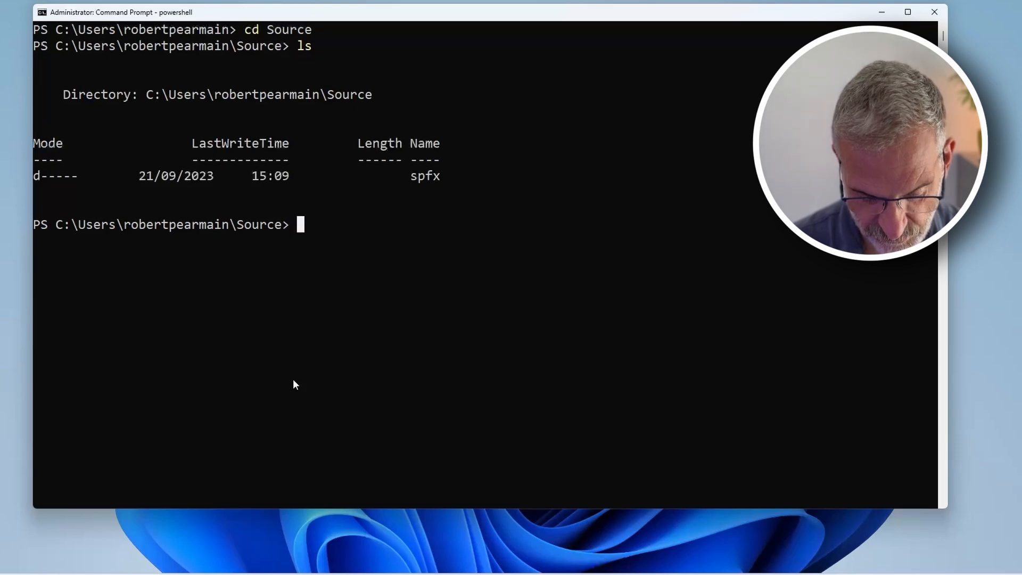
# Step: Create the spfx2025 folder beside spfx, enter it, and confirm it is empty
pyautogui.write('mkdir')
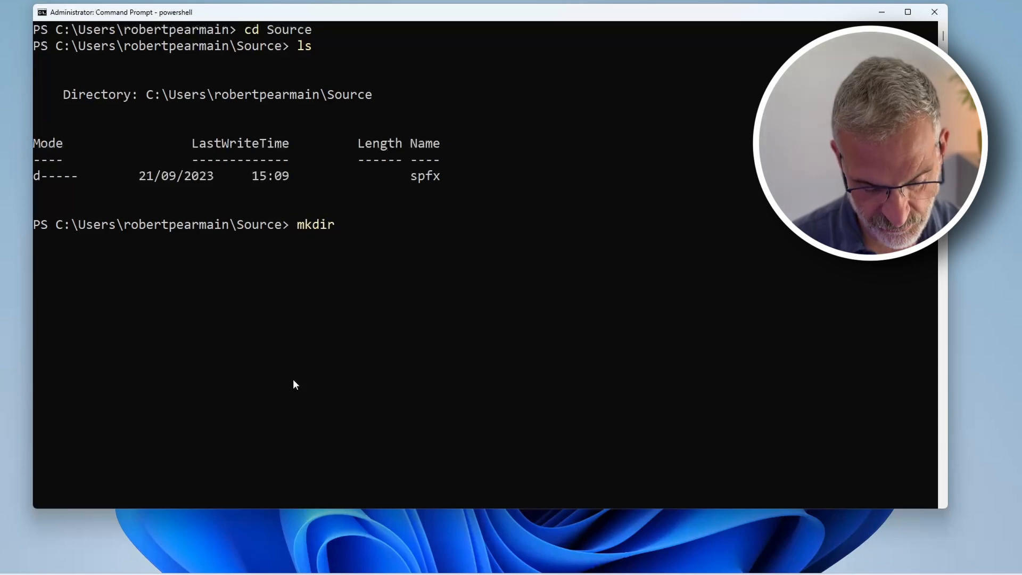
pyautogui.write('spfx2025')
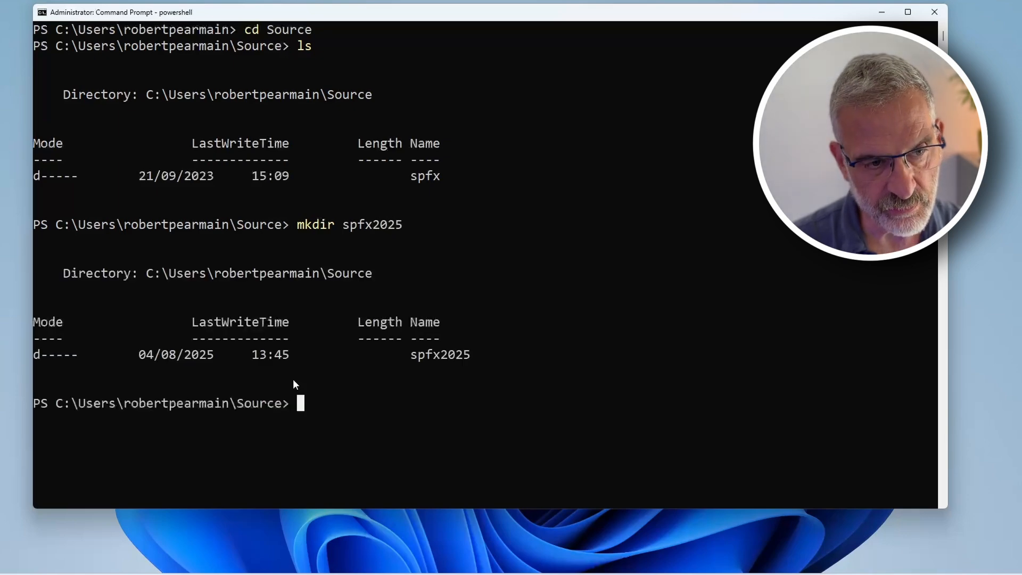
pyautogui.write('ls')
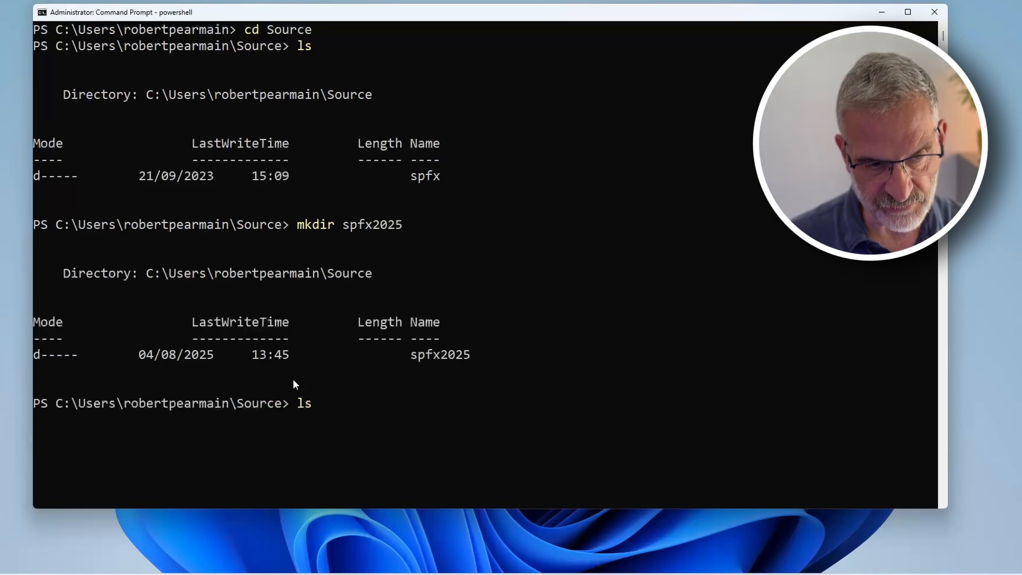
pyautogui.write('cd')
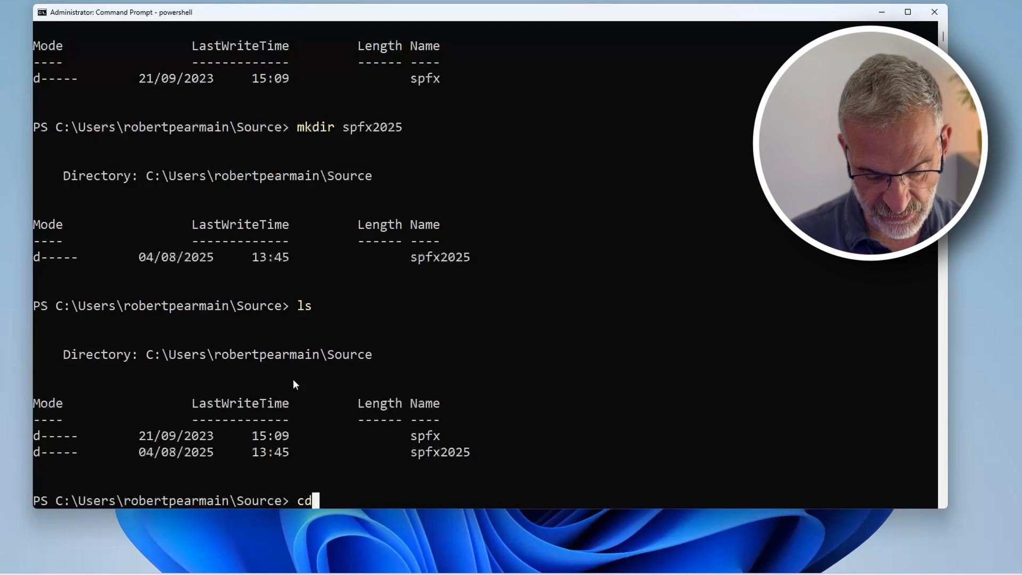
pyautogui.write('.\\spfx2025\\')
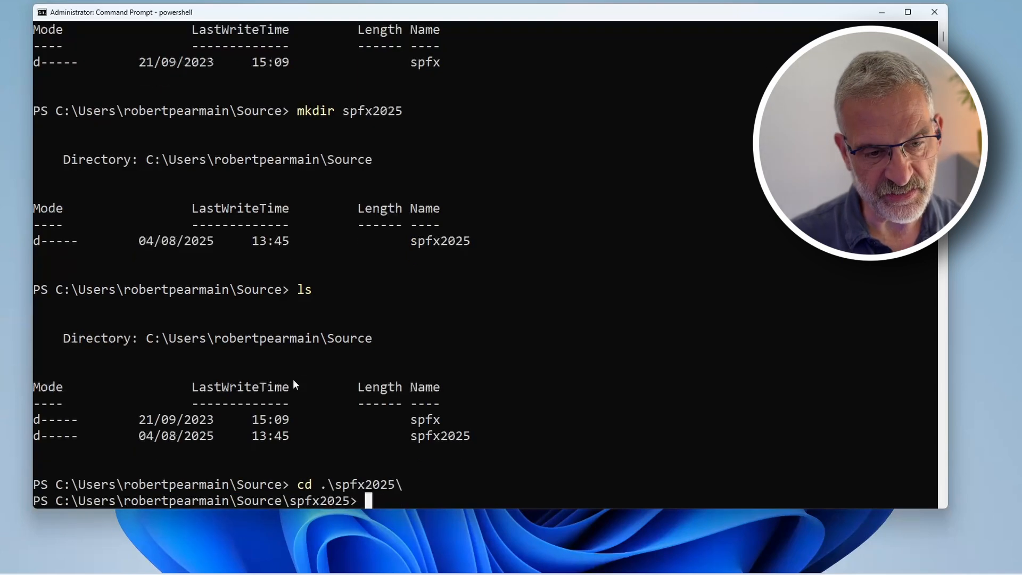
pyautogui.write('ls')
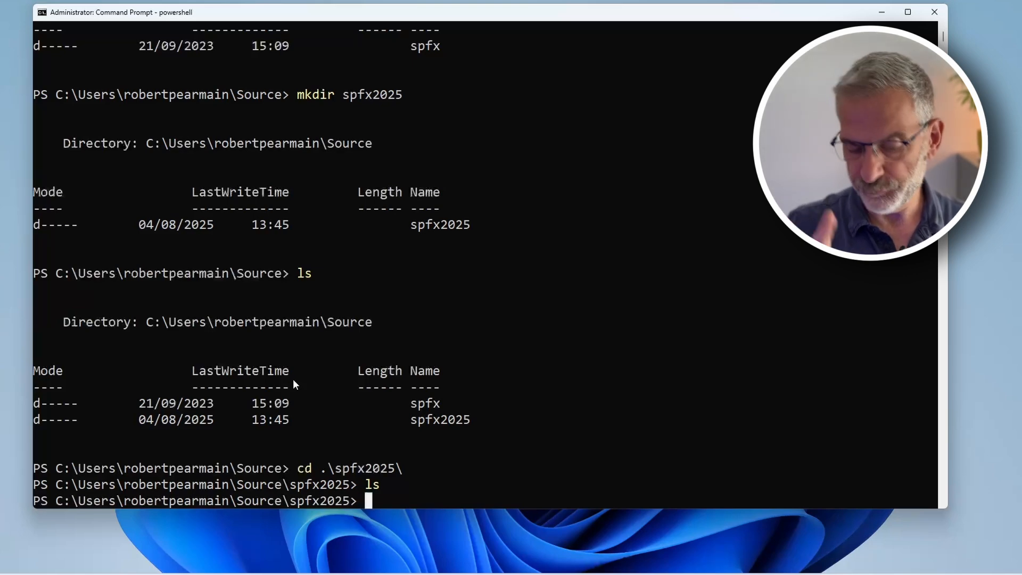
# Step: Check the Node version, switch to Node 22.17.1 with fnm, and create and enter webparts
pyautogui.write('node -v')
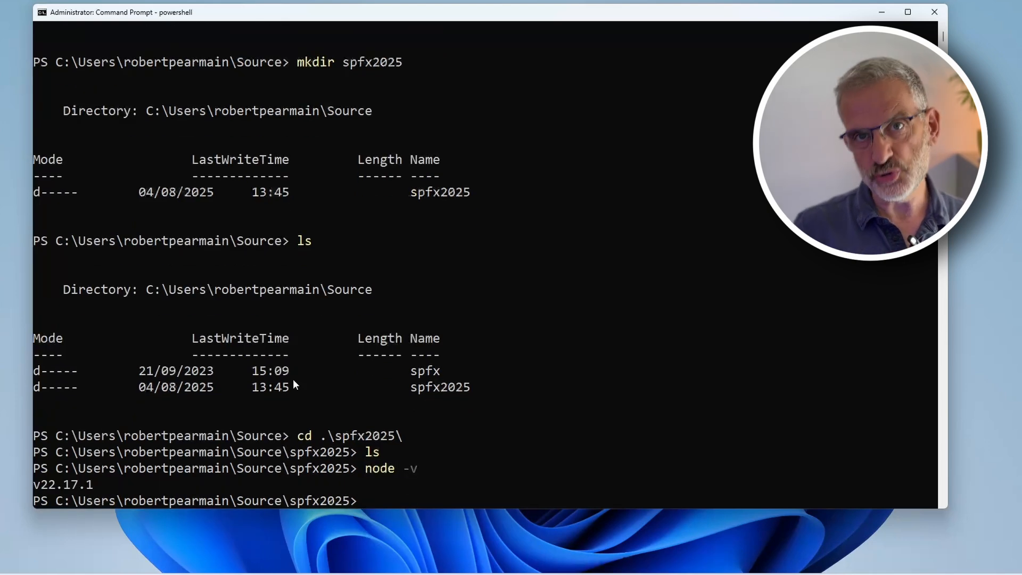
pyautogui.write('f')
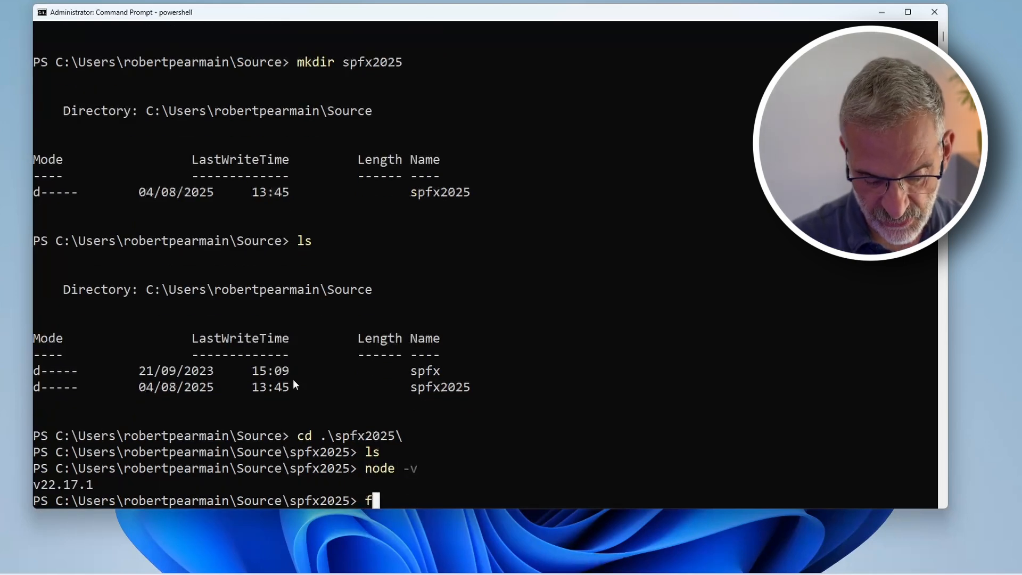
pyautogui.write('nm use 22')
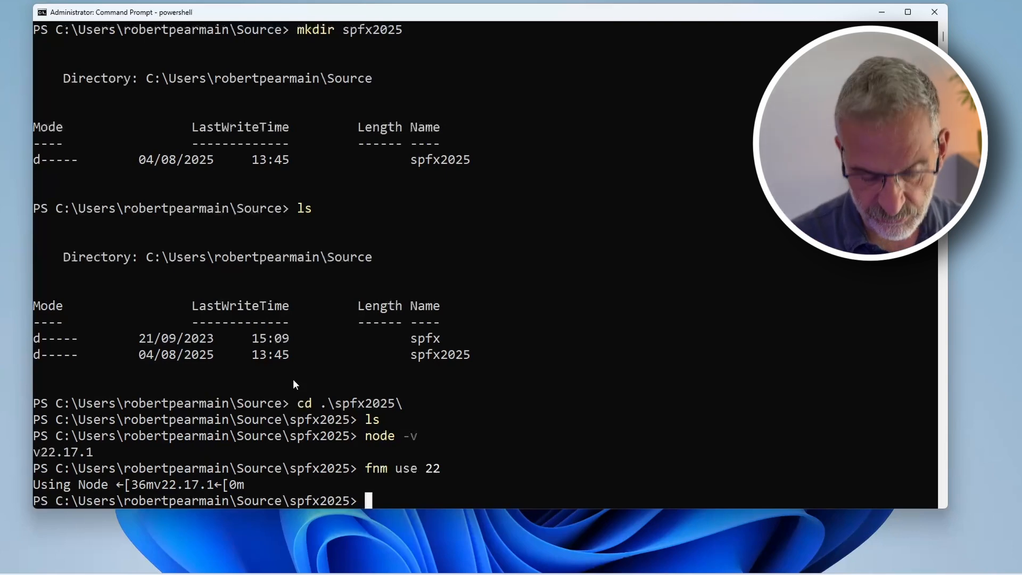
pyautogui.write('m')
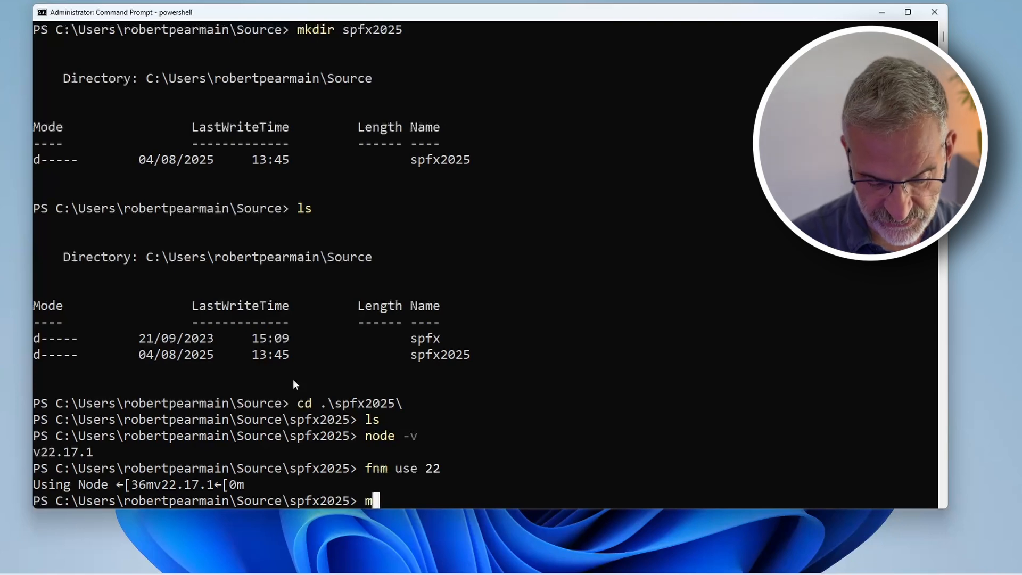
pyautogui.write('kdir')
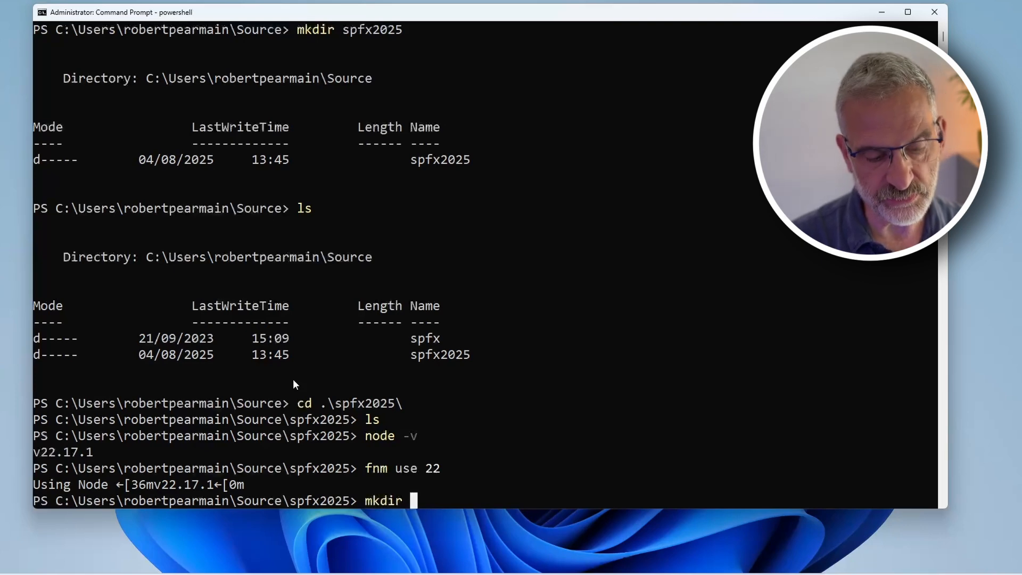
pyautogui.write('webparts')
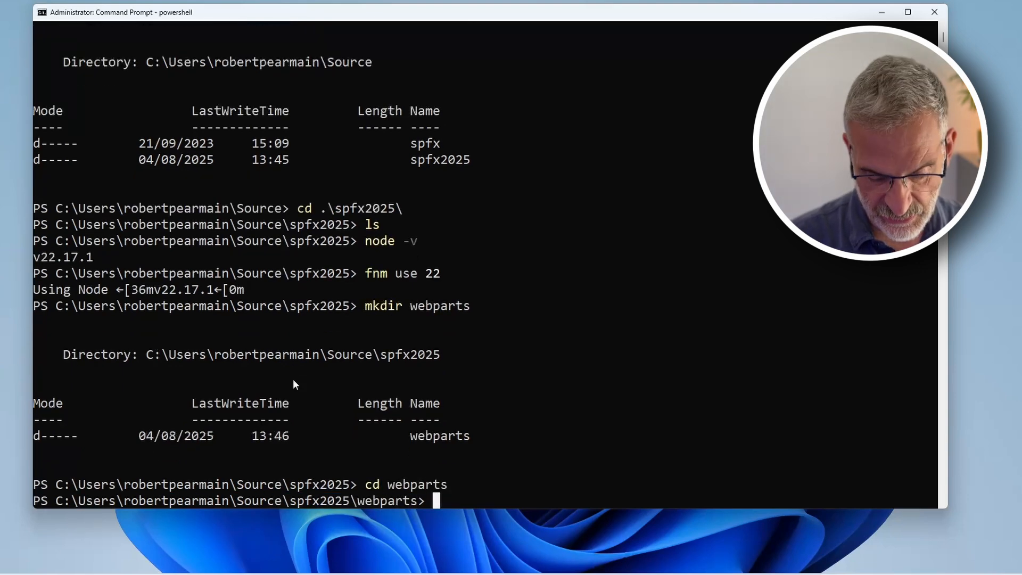
pyautogui.write('yo')
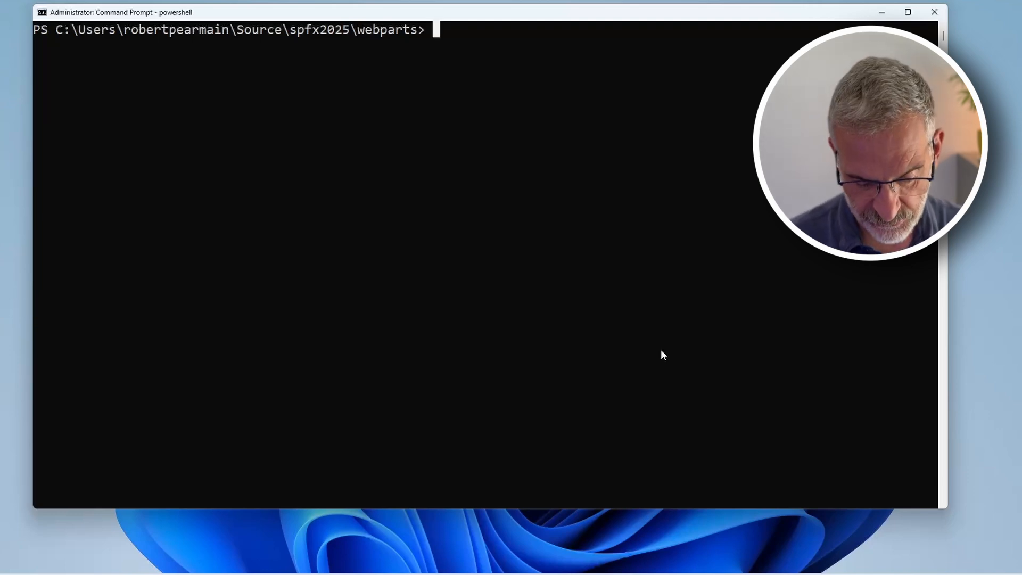
pyautogui.write('yo')
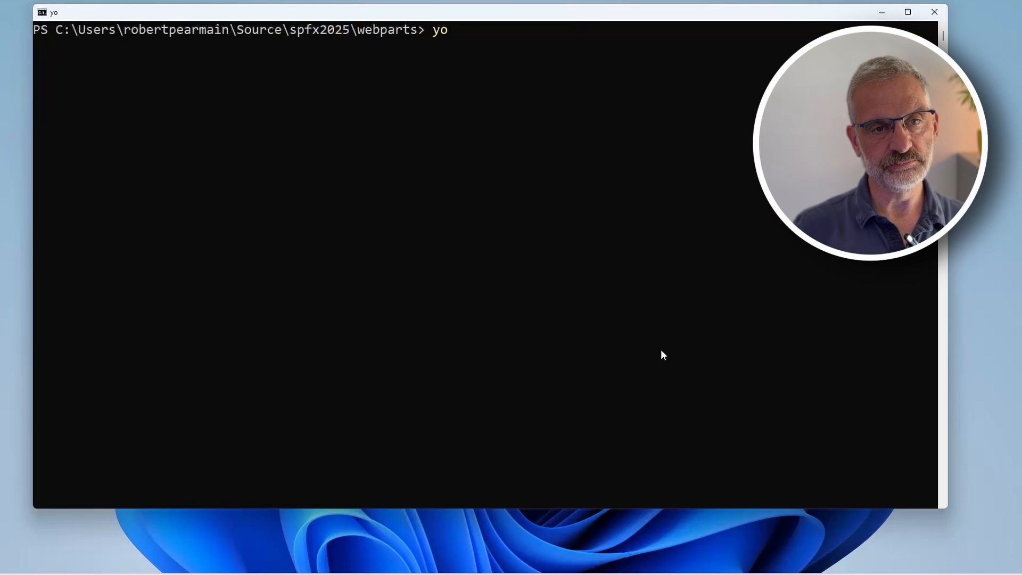
pyautogui.press('enter')
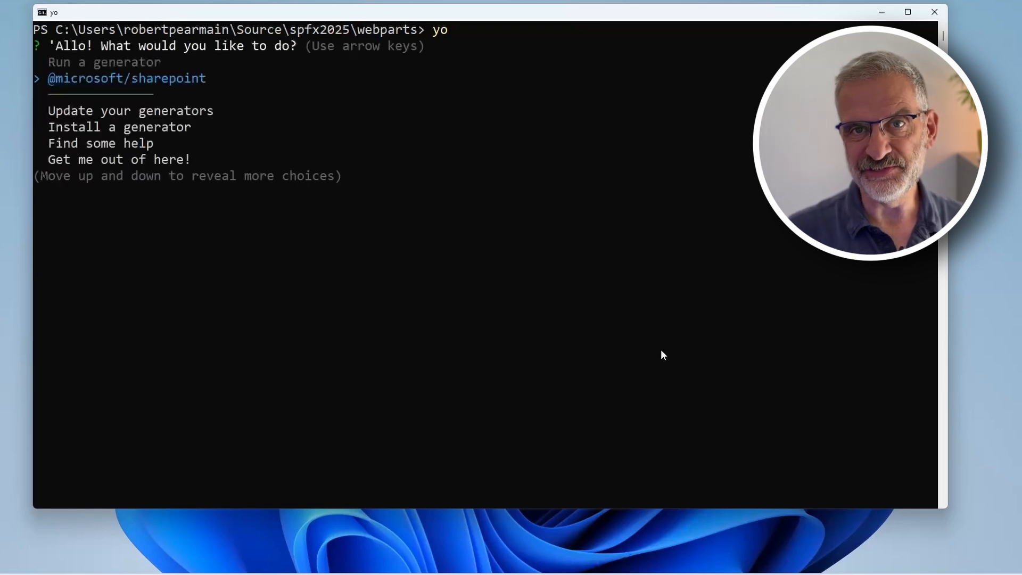
pyautogui.press('enter')
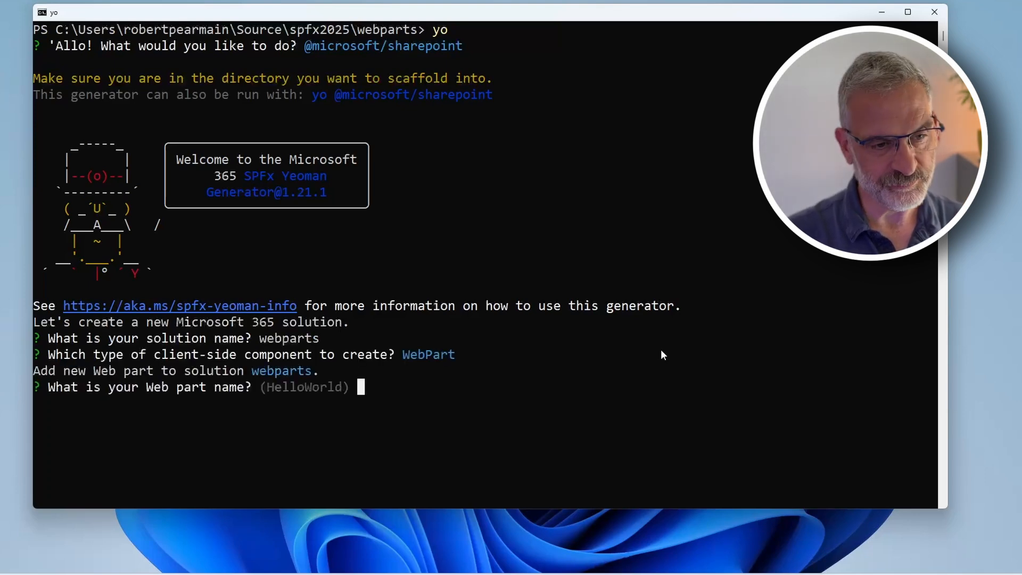
pyautogui.write('Welco')
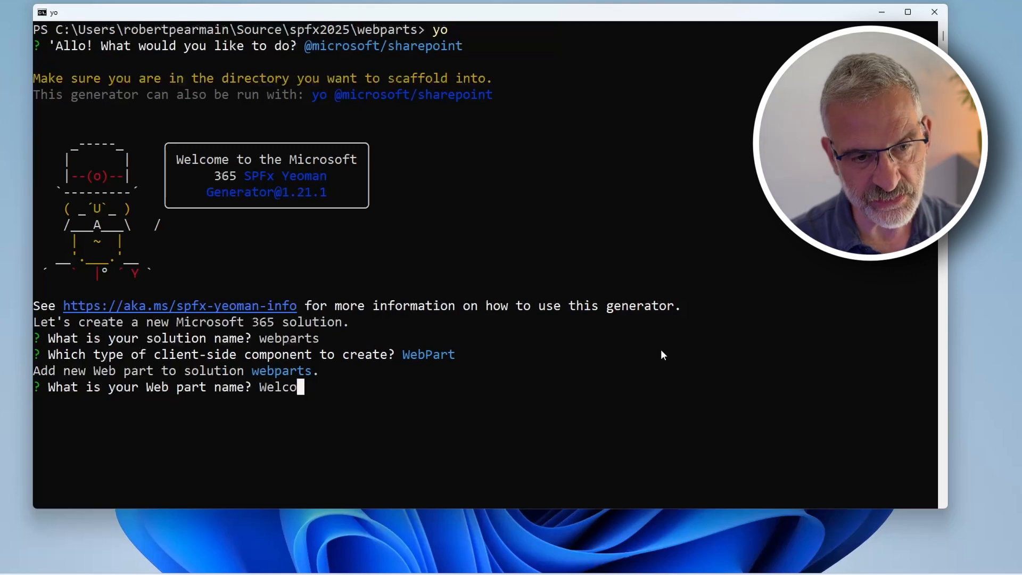
pyautogui.write('me')
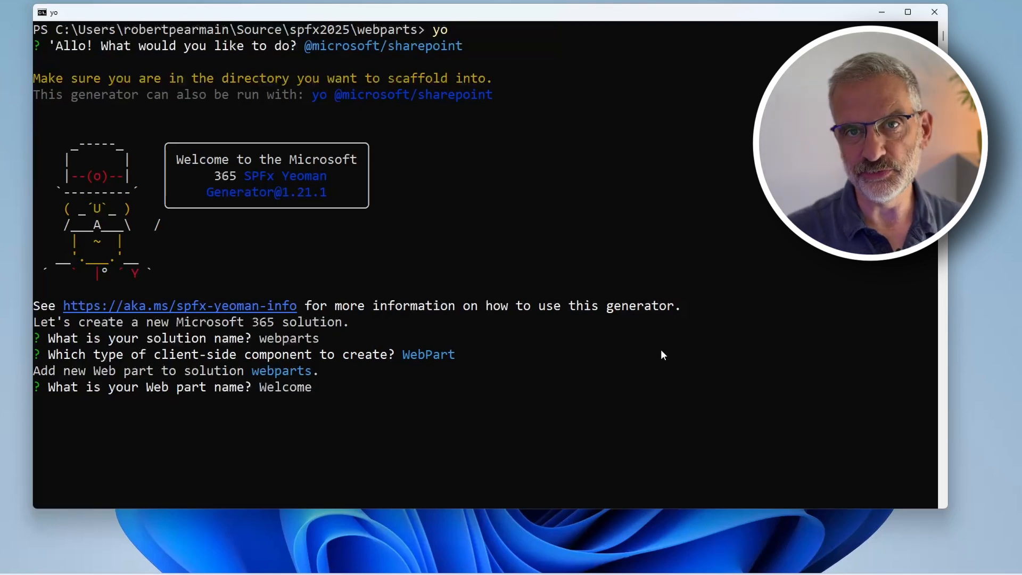
pyautogui.press('enter')
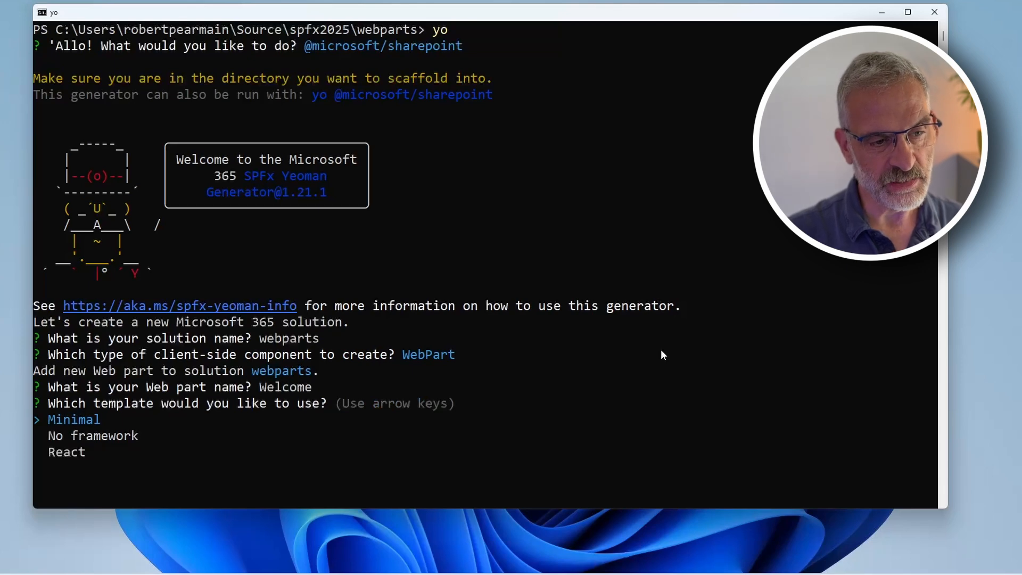
pyautogui.press('down')
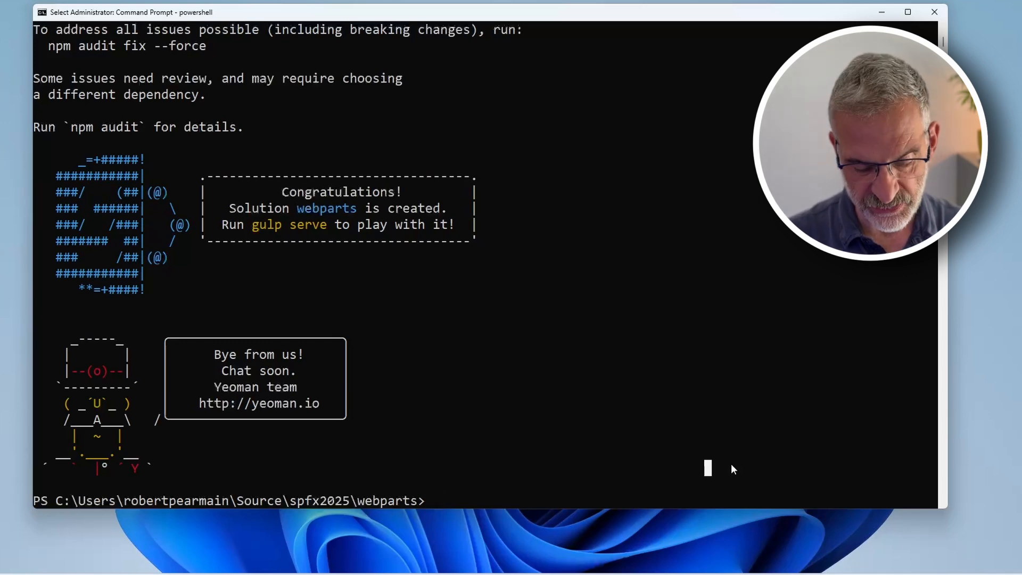
# Step: Add an FAQ web part to the solution with yo and list the project files
pyautogui.write('yo')
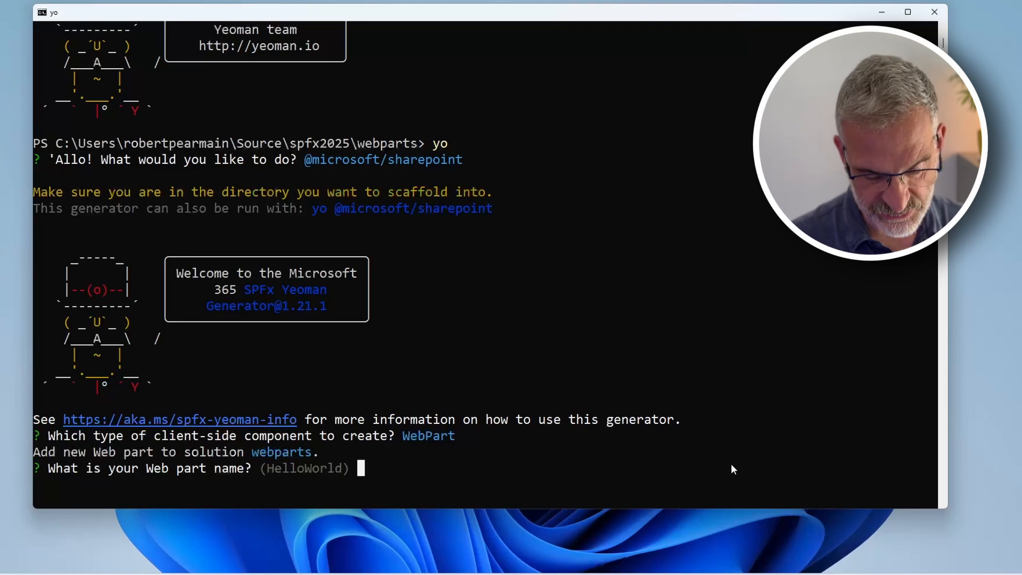
pyautogui.write('FAQ')
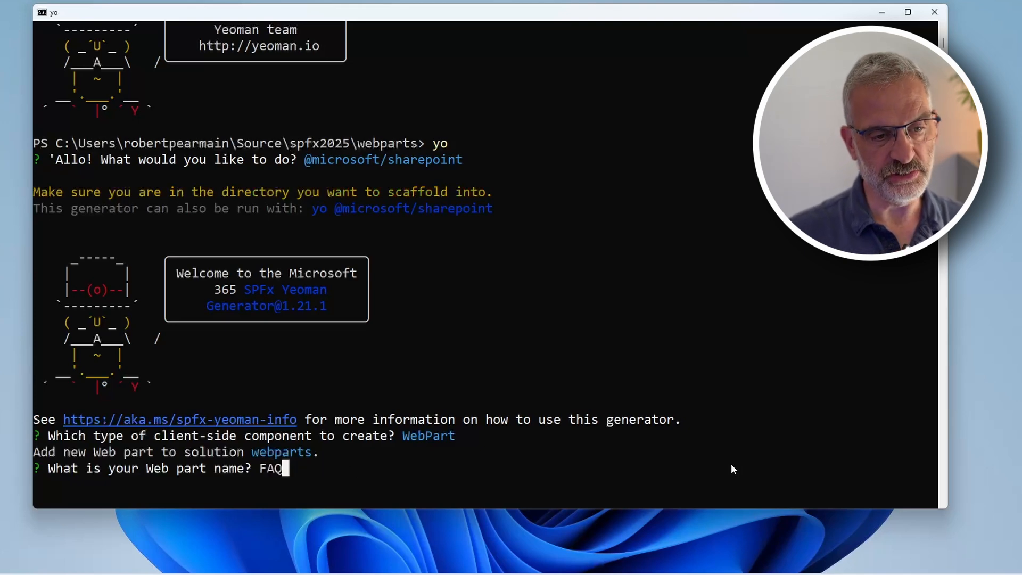
pyautogui.press('enter')
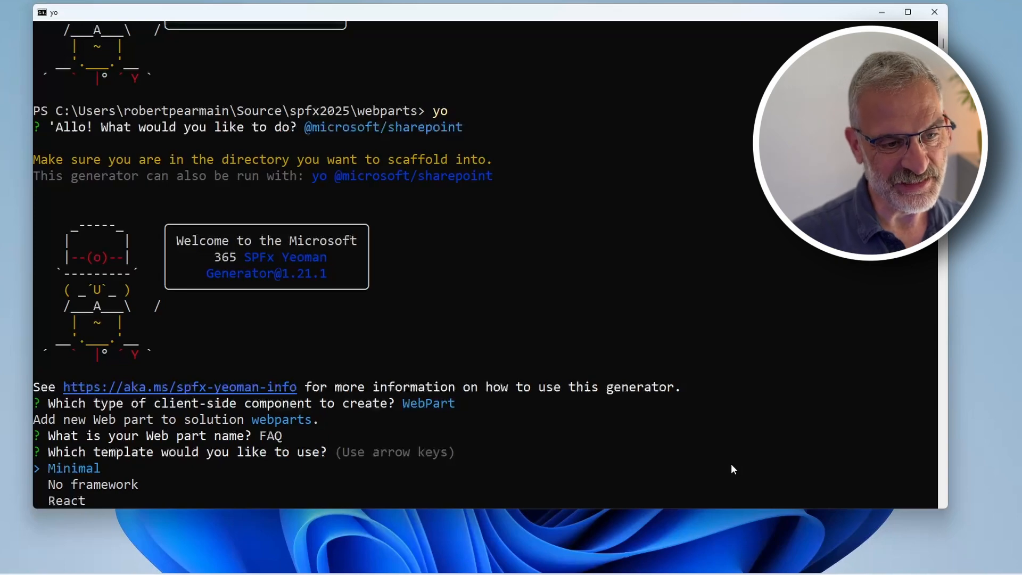
pyautogui.press('down')
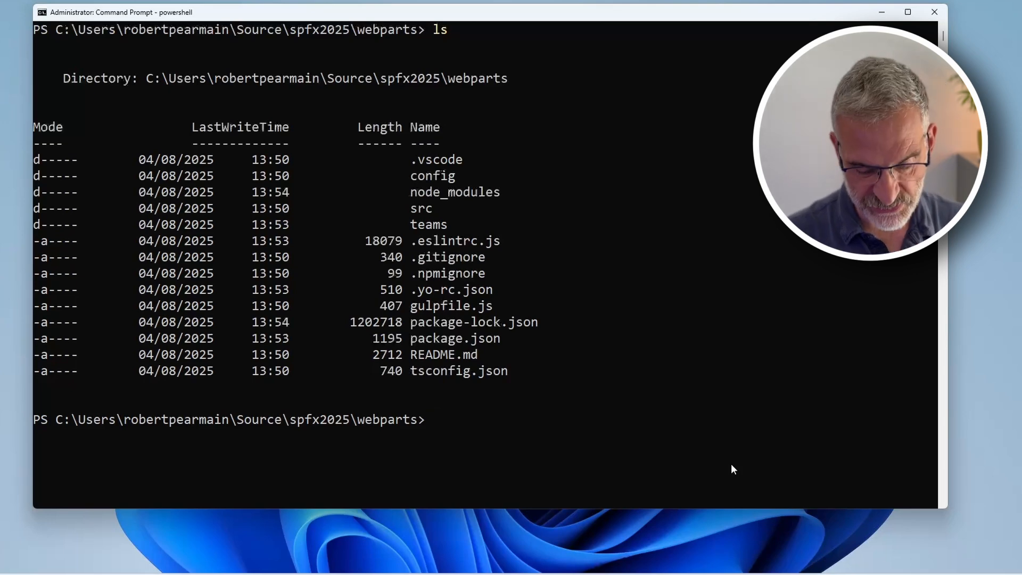
# Step: Build the webparts project with gulp build until the Finished summary appears
pyautogui.write('gul')
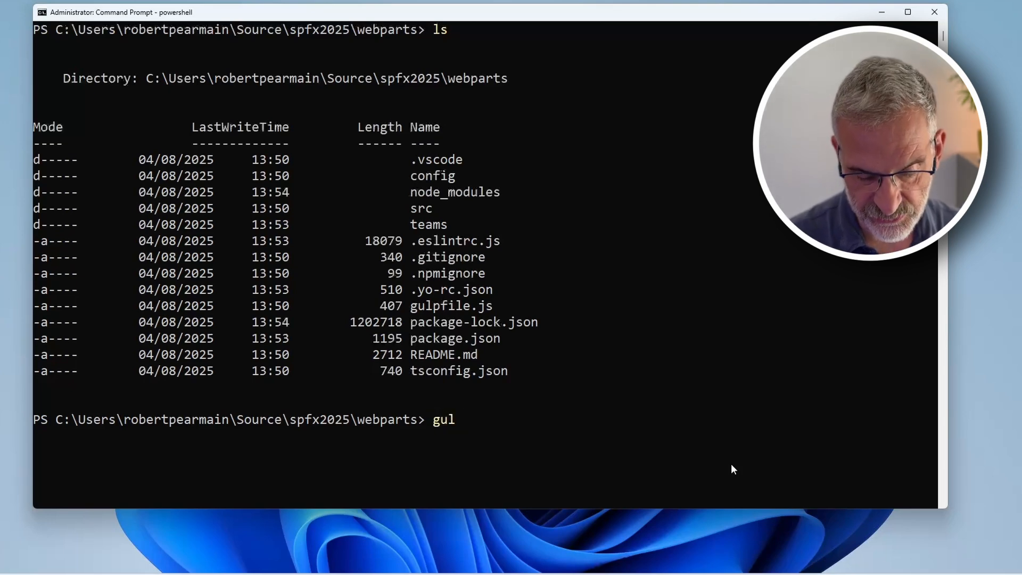
pyautogui.write('p build')
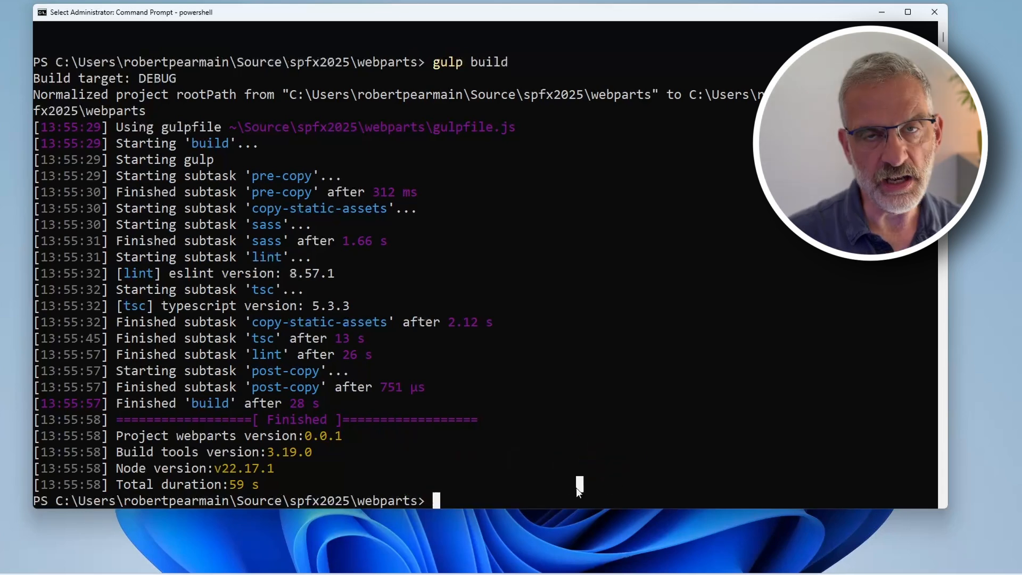
pyautogui.write('gu')
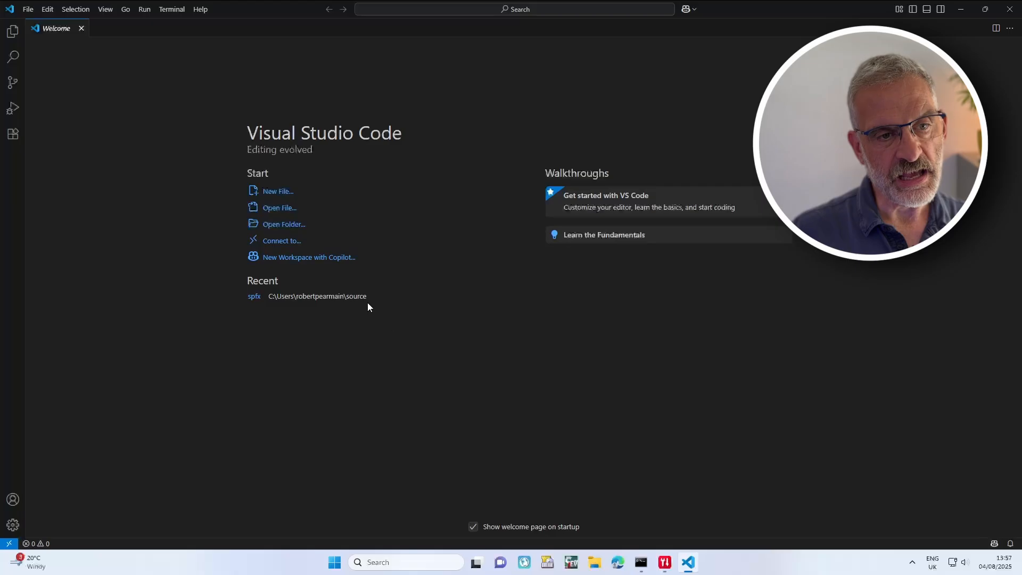
# Step: Open the source > spfx2025 > webparts folder as the VS Code project
pyautogui.click(285, 224)
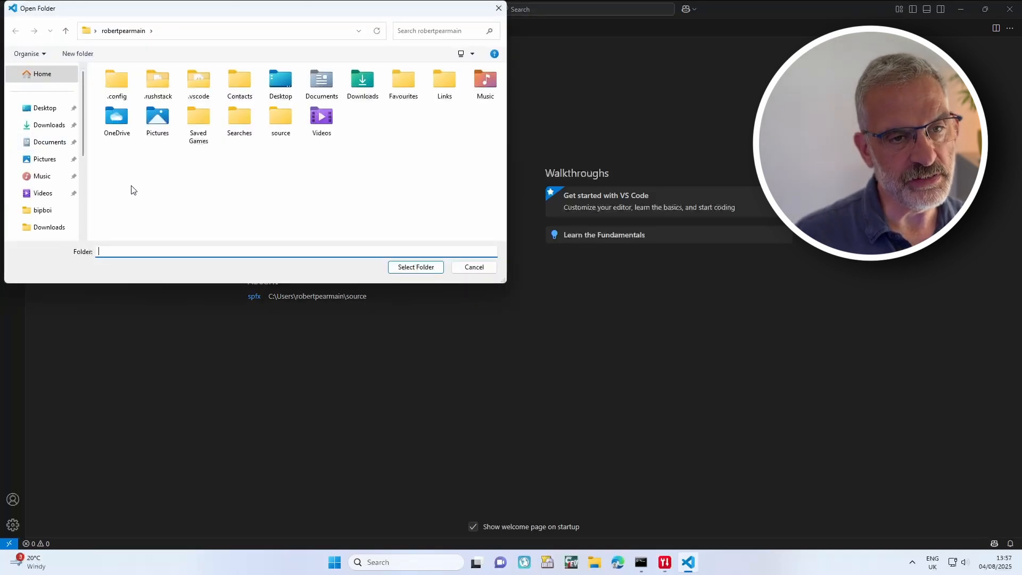
pyautogui.click(280, 121)
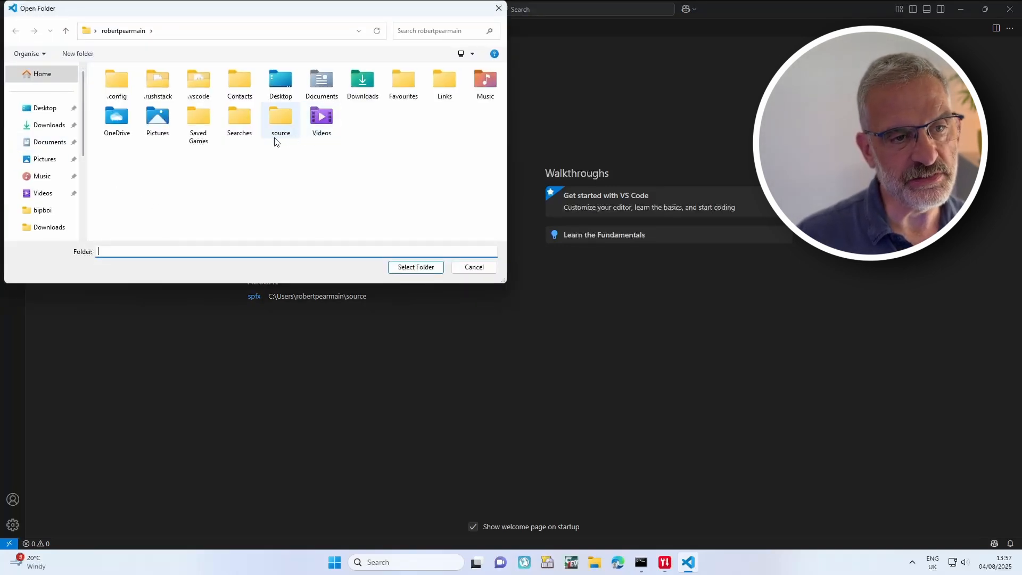
pyautogui.doubleClick(280, 117)
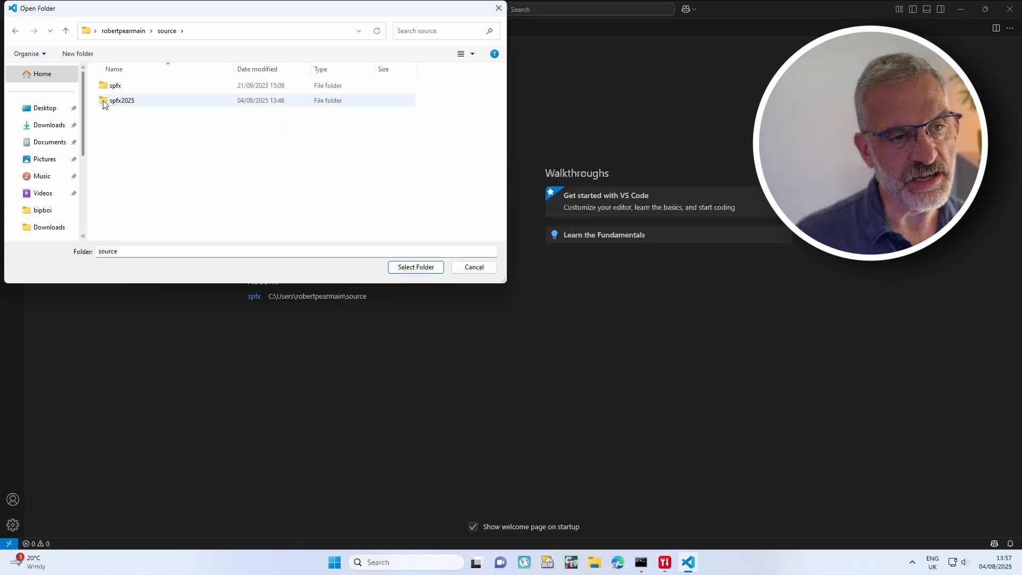
pyautogui.doubleClick(122, 101)
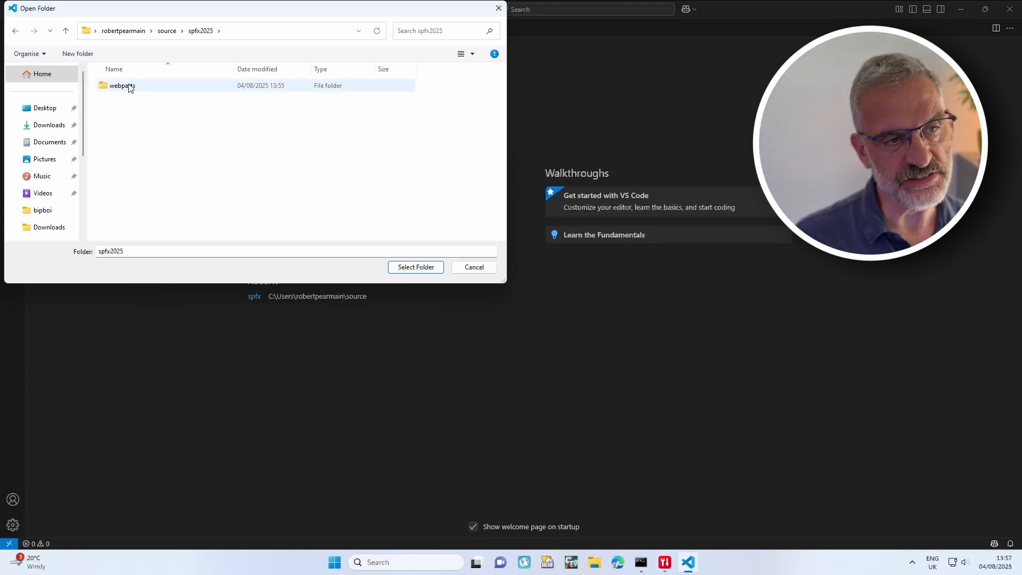
pyautogui.doubleClick(122, 85)
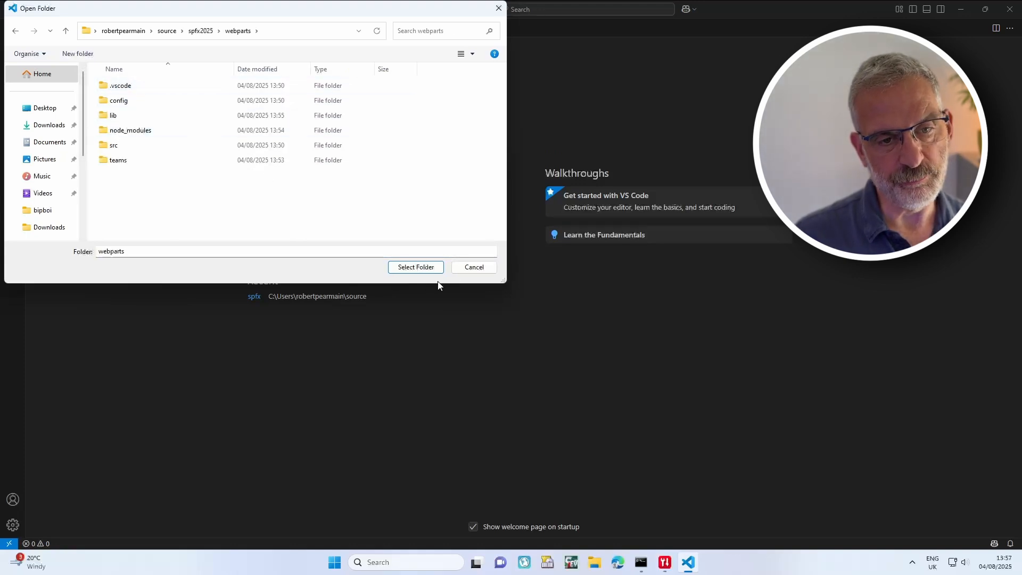
pyautogui.click(415, 267)
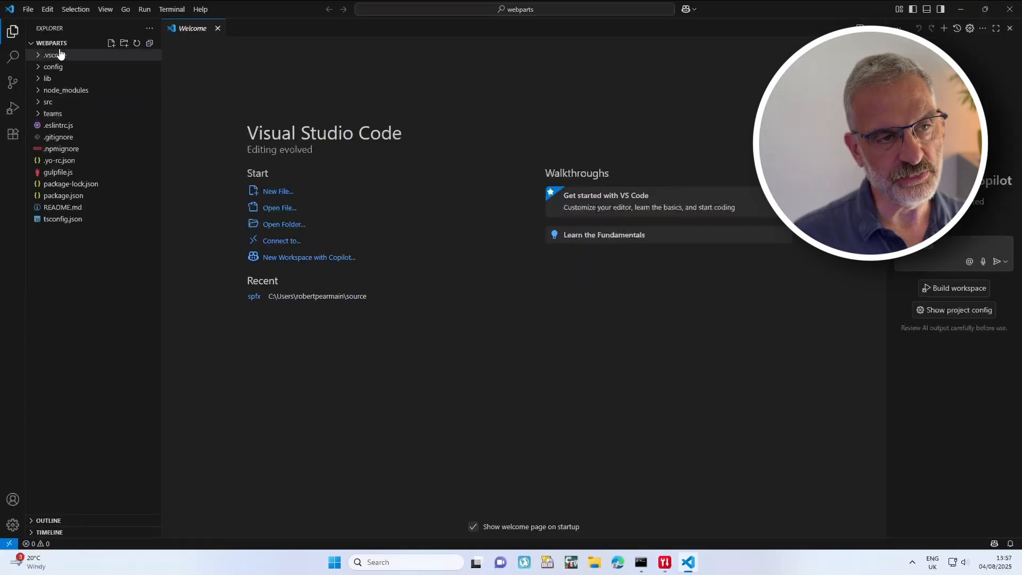
pyautogui.moveTo(62, 195)
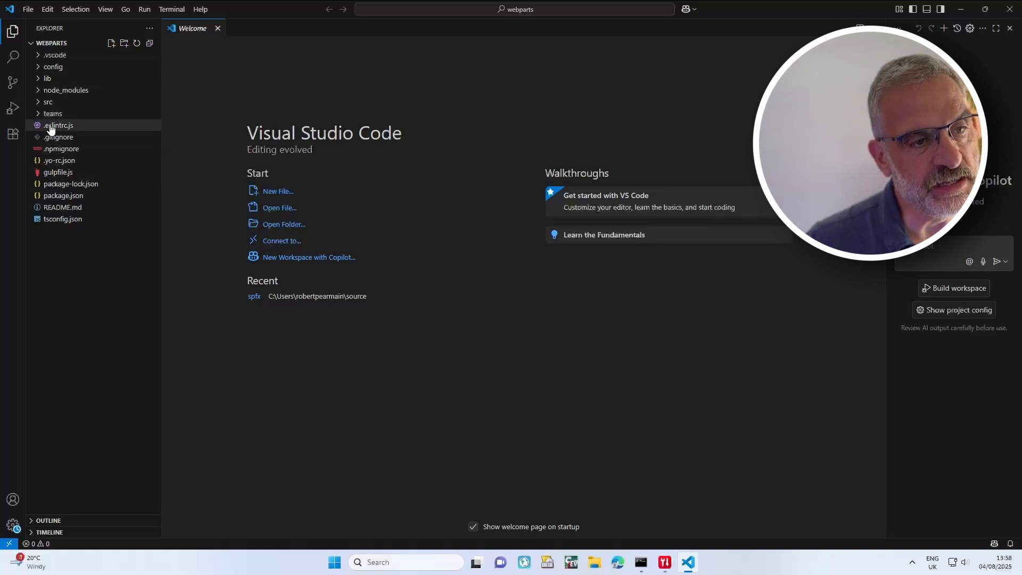
# Step: Replace the tenantDomain placeholder in serve.json's initialPage with the real SharePoint tenant domain
pyautogui.click(53, 66)
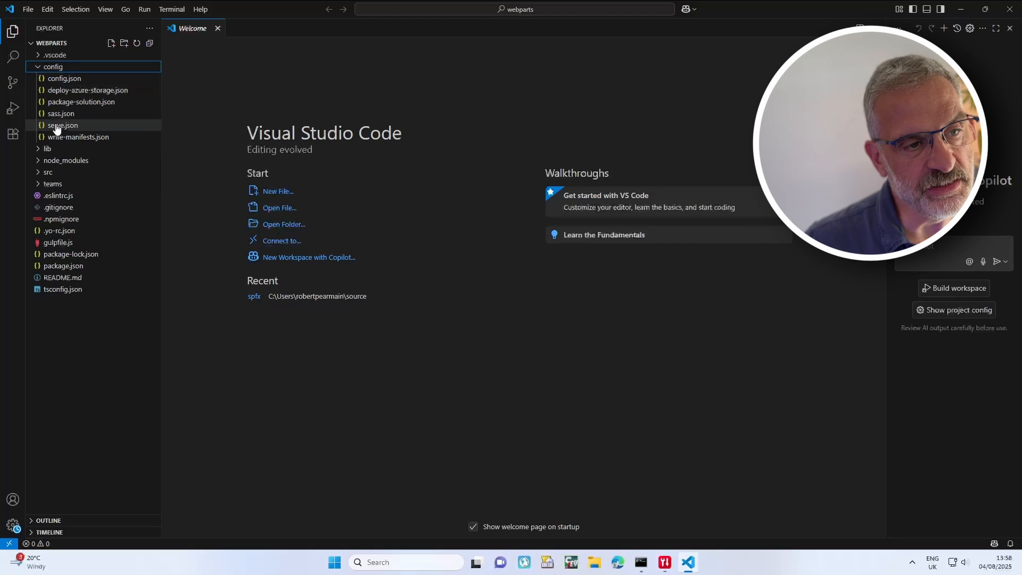
pyautogui.doubleClick(63, 126)
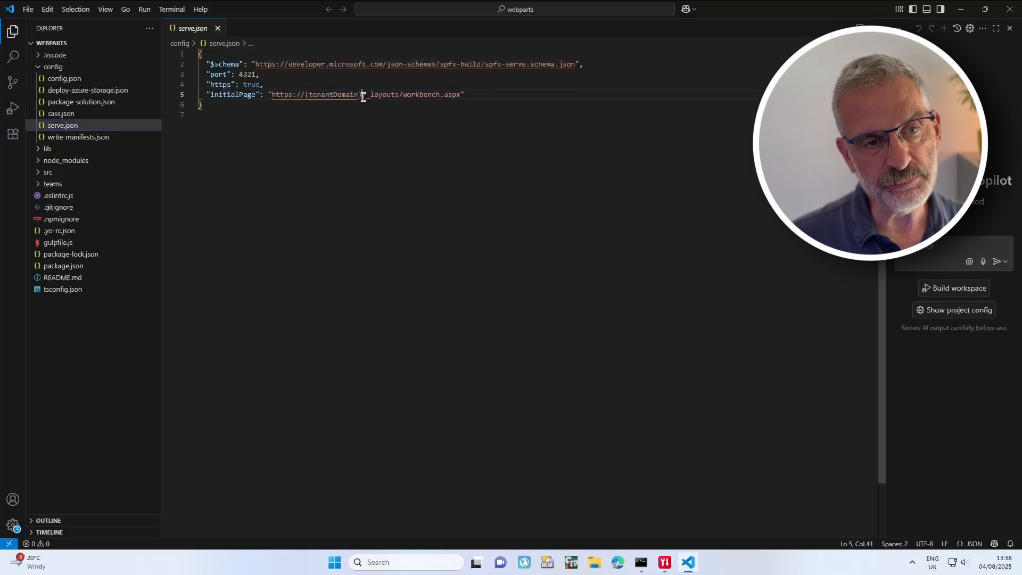
pyautogui.doubleClick(332, 95)
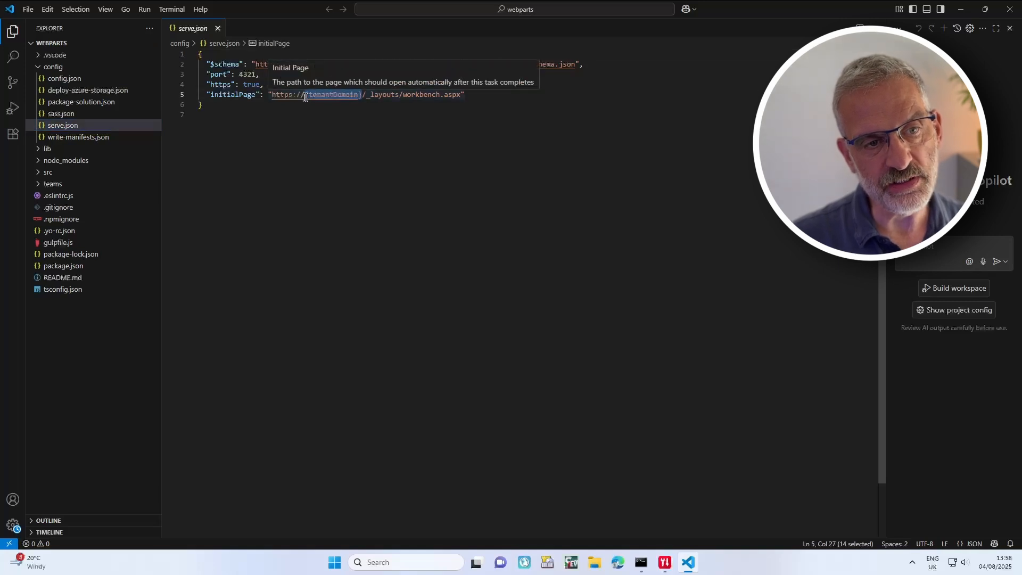
pyautogui.press('Delete')
pyautogui.write('yorclouddev.sharepoint.')
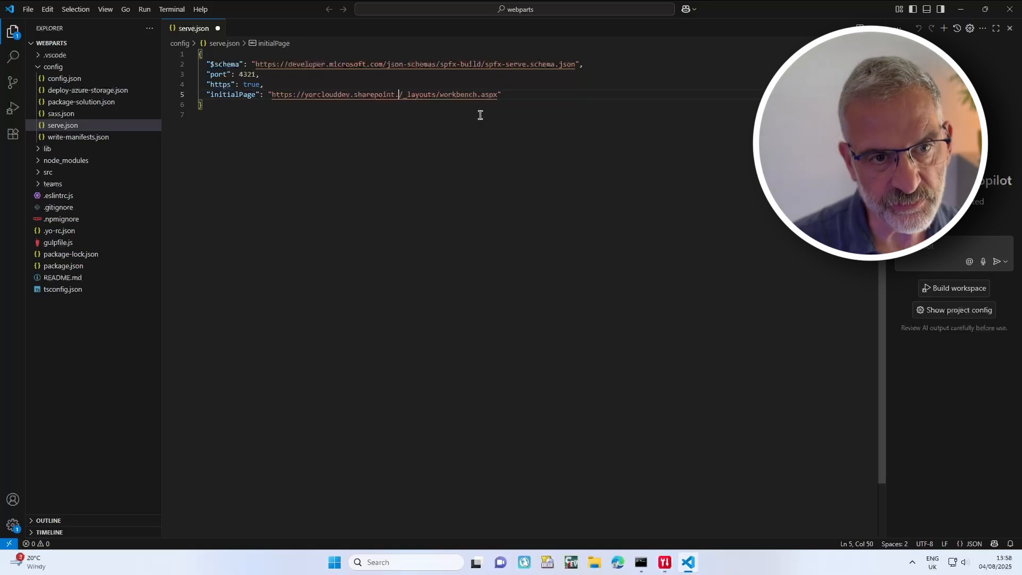
pyautogui.write('com')
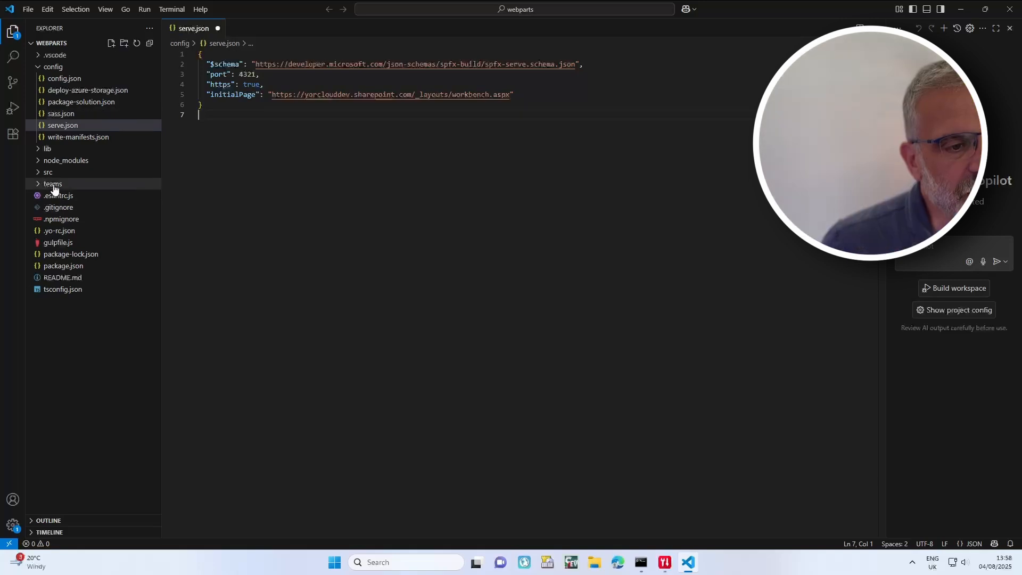
# Step: Change officeFabricIconFontName from Page to Info in FaqWebPart.manifest.json
pyautogui.click(48, 171)
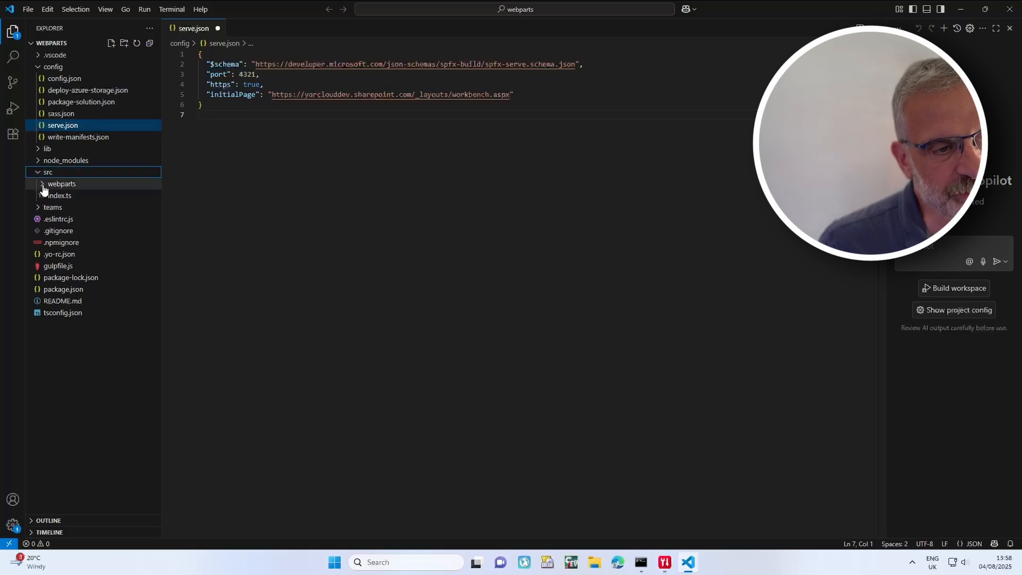
pyautogui.click(61, 183)
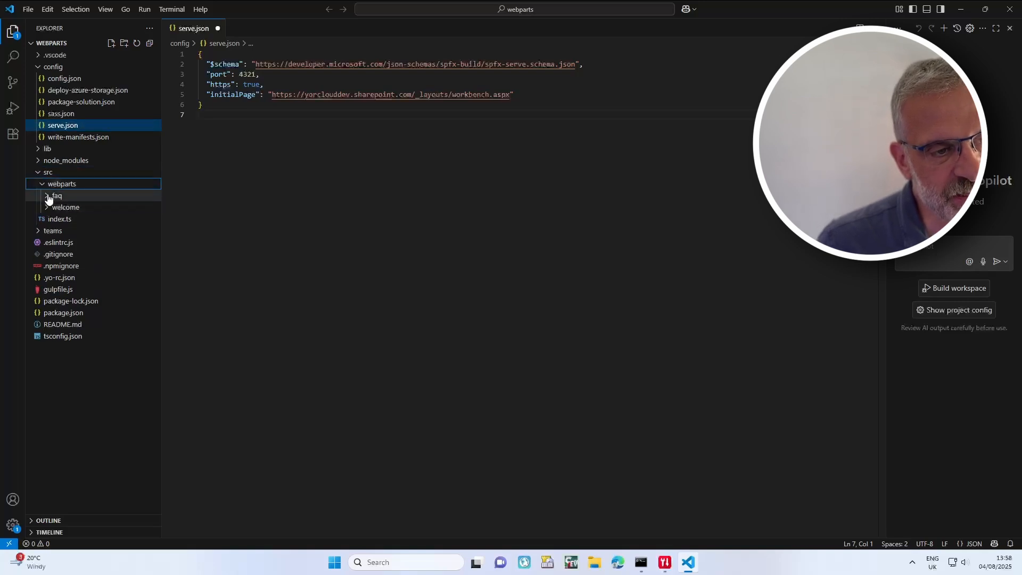
pyautogui.click(57, 196)
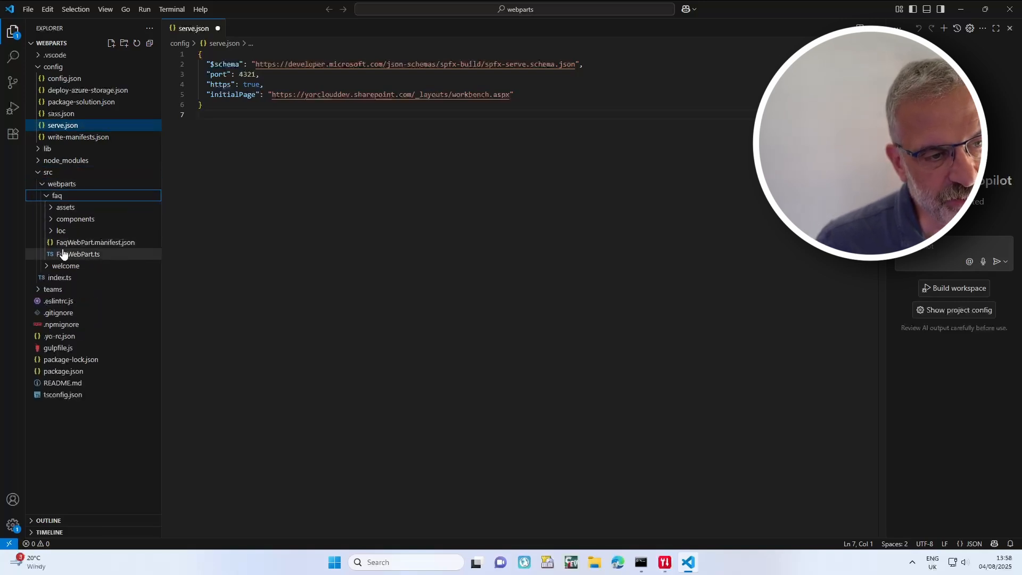
pyautogui.moveTo(96, 241)
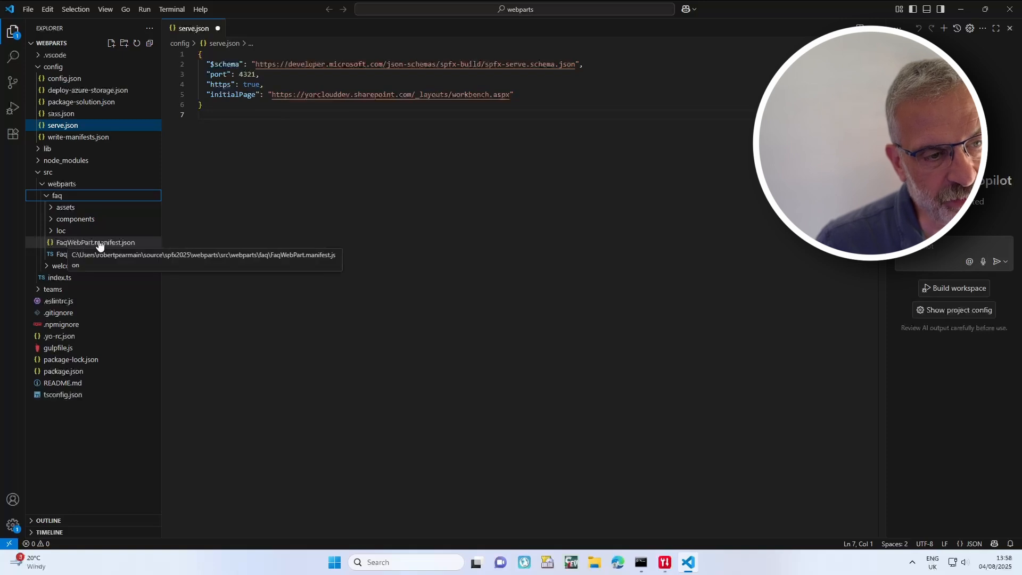
pyautogui.click(95, 242)
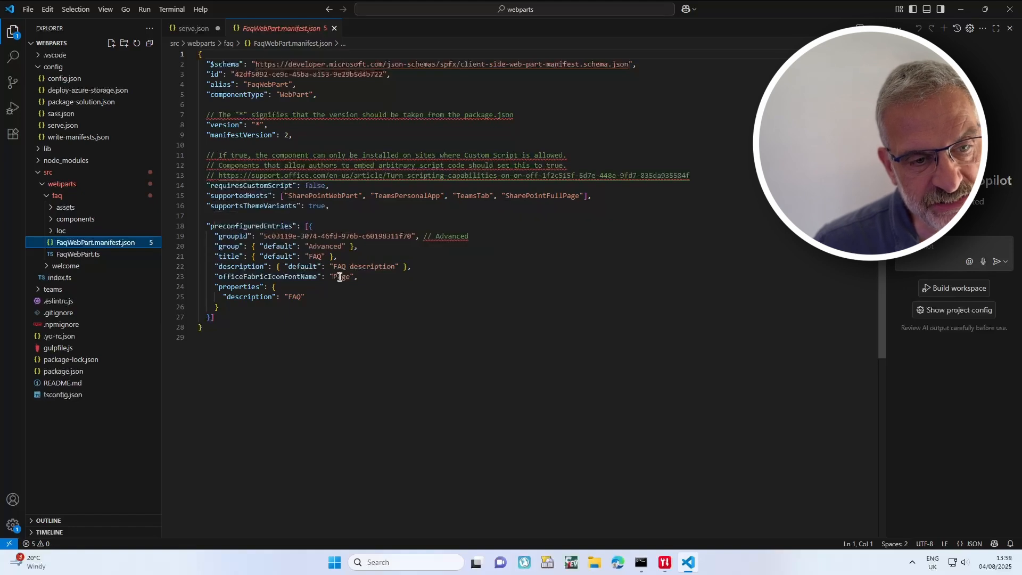
pyautogui.doubleClick(339, 276)
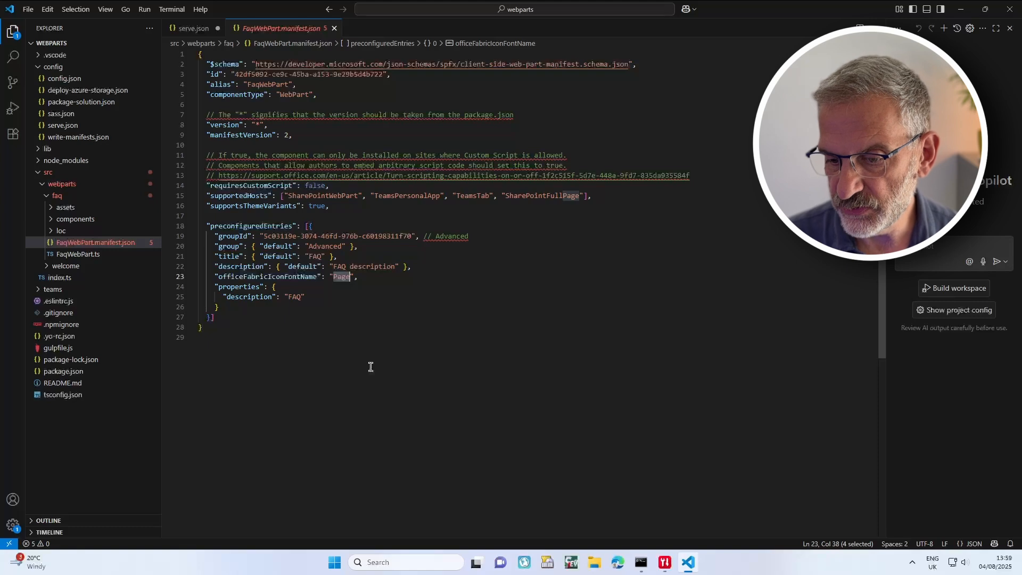
pyautogui.write('Info')
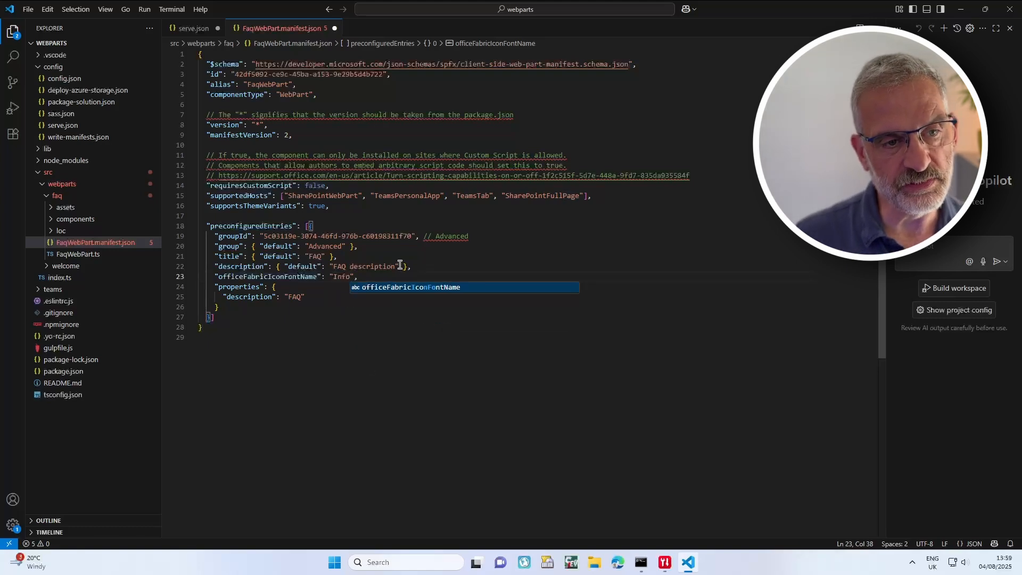
pyautogui.moveTo(452, 236)
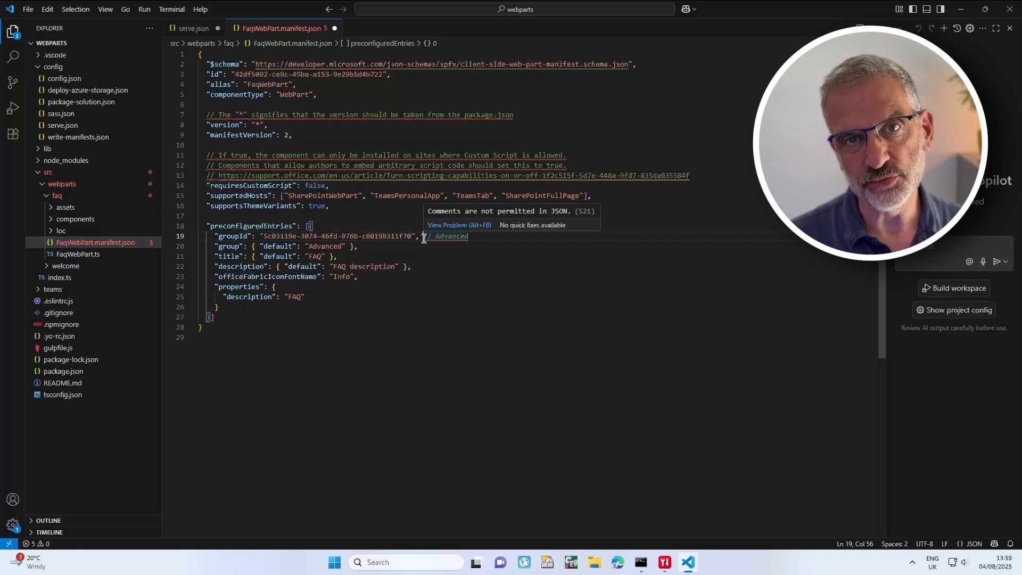
pyautogui.moveTo(64, 209)
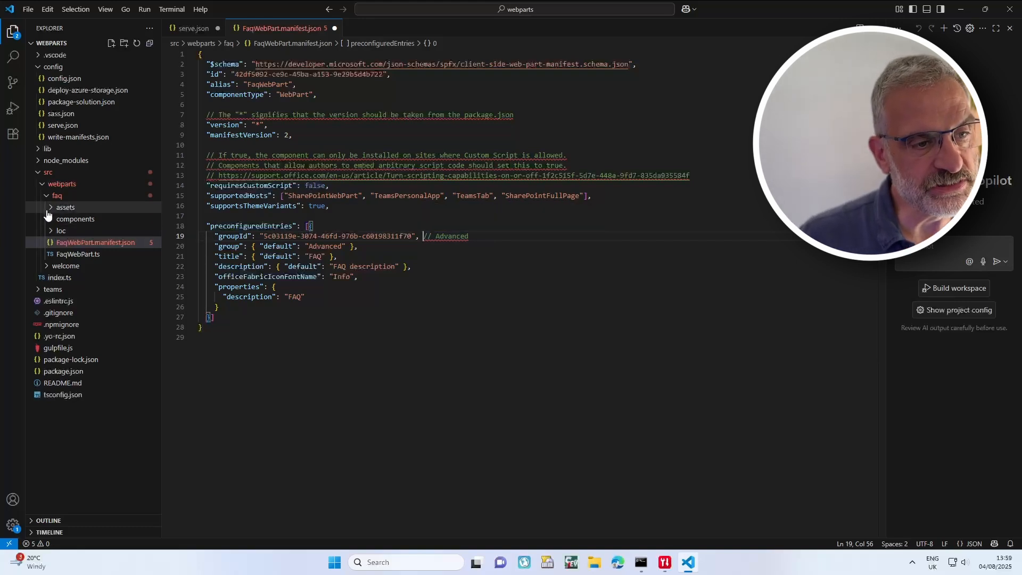
# Step: Set officeFabricIconFontName to Comment in WelcomeWebPart.manifest.json
pyautogui.click(57, 195)
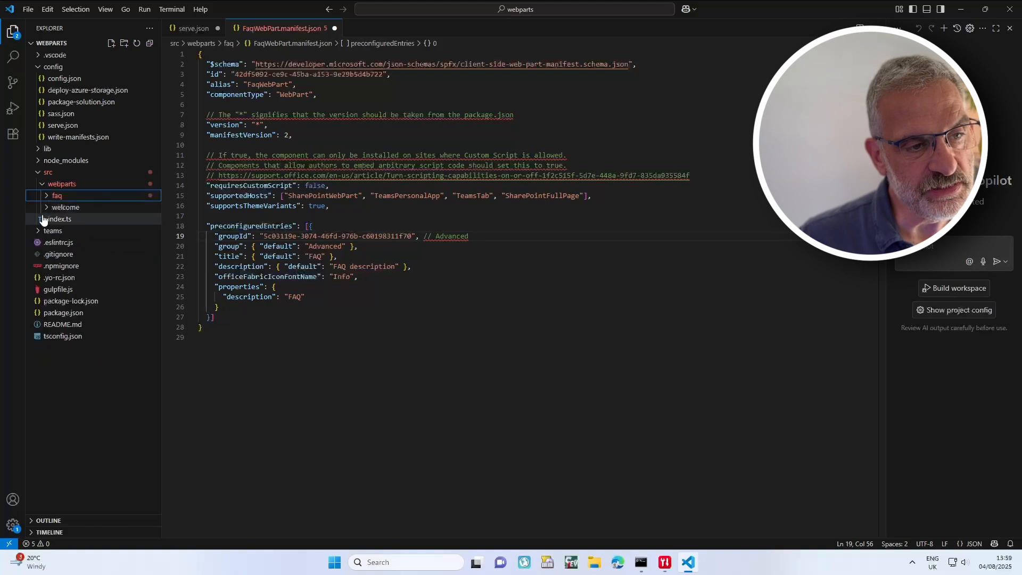
pyautogui.click(65, 207)
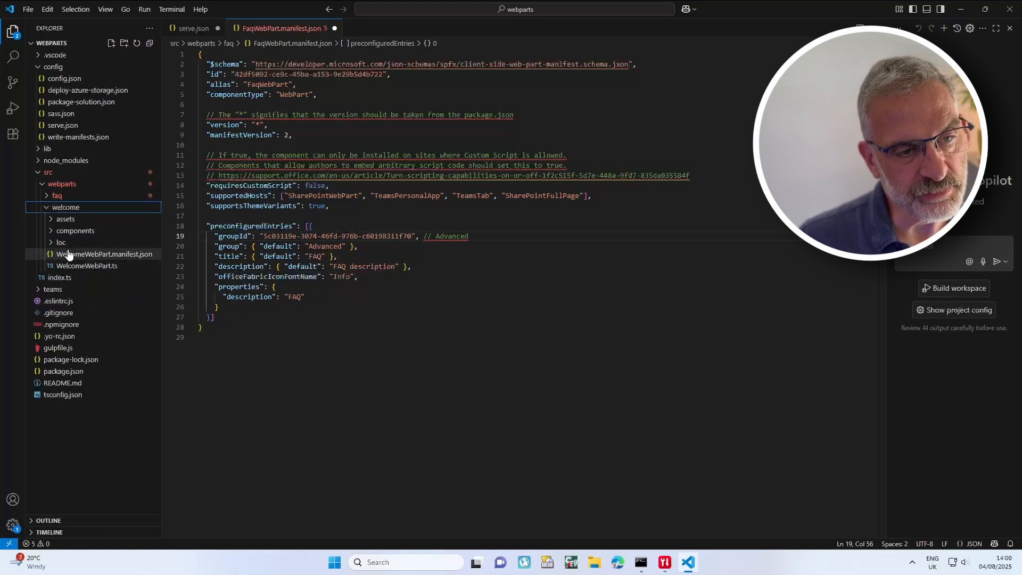
pyautogui.click(105, 255)
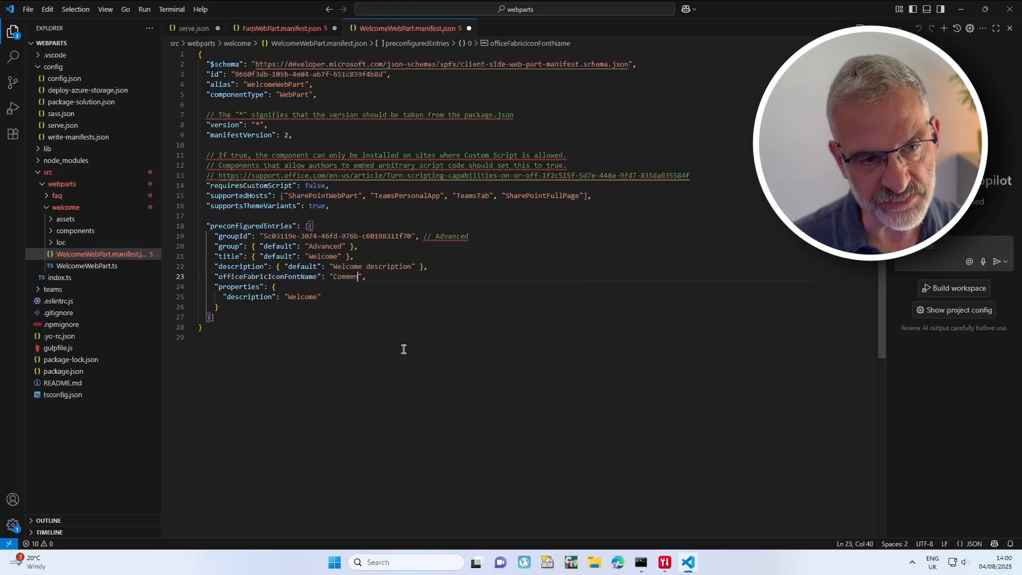
pyautogui.write('t')
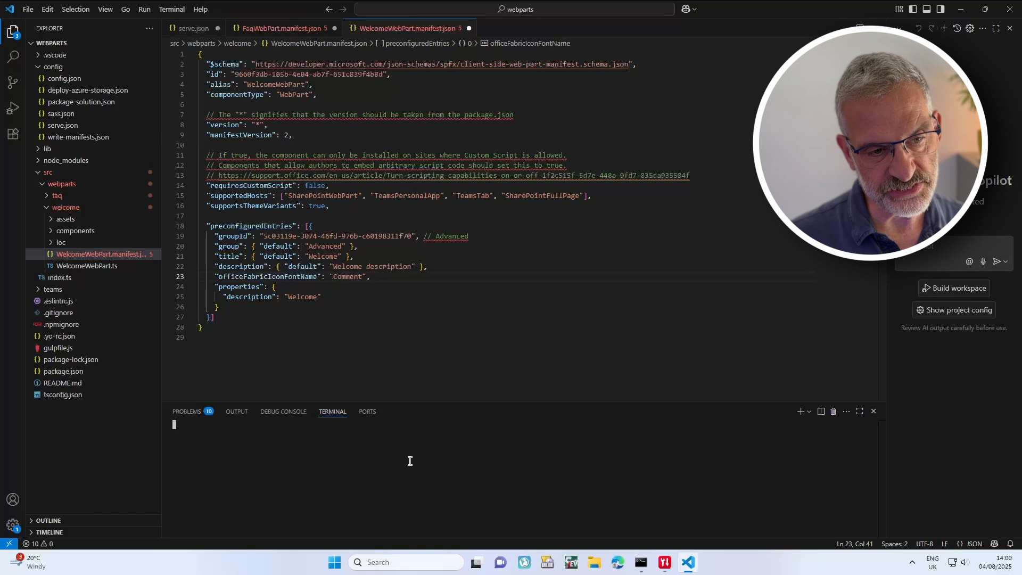
# Step: Trust the dev certificate with gulp trust-dev-cert and start gulp serve
pyautogui.write('gulp trust-dev-cert')
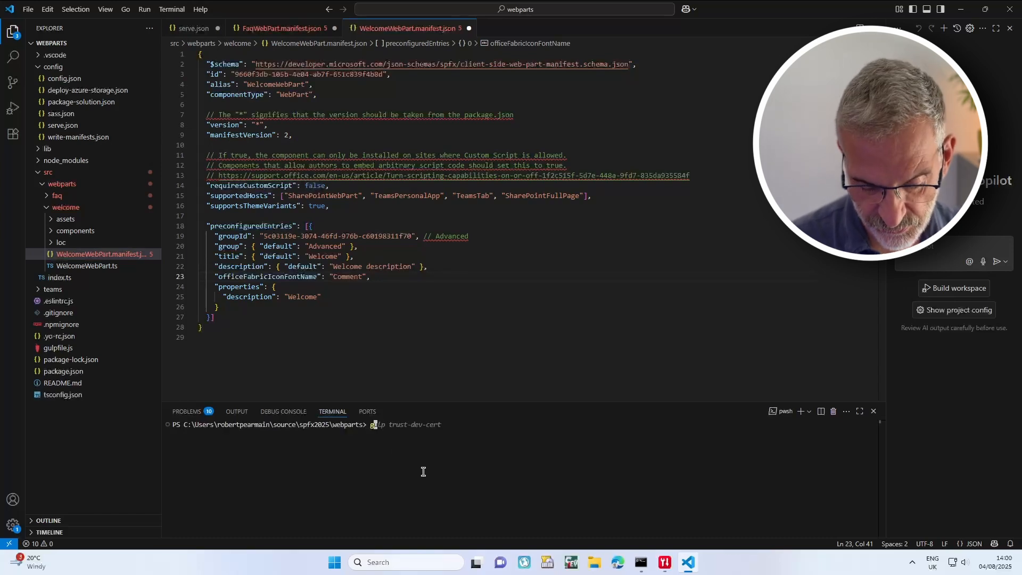
pyautogui.write('gulp serve')
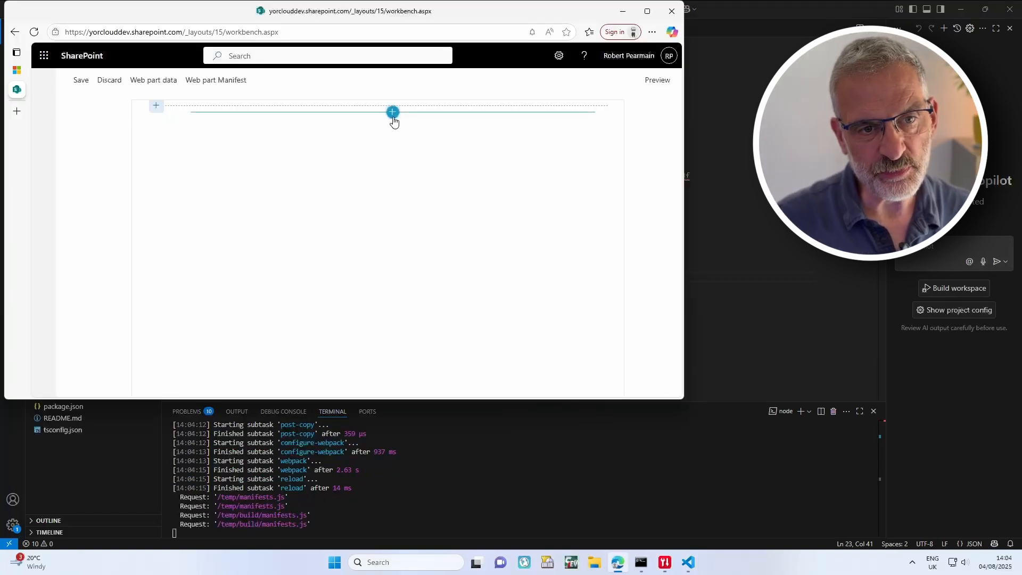
# Step: Add the local FAQ web part to the workbench, then the Welcome web part below it
pyautogui.click(391, 113)
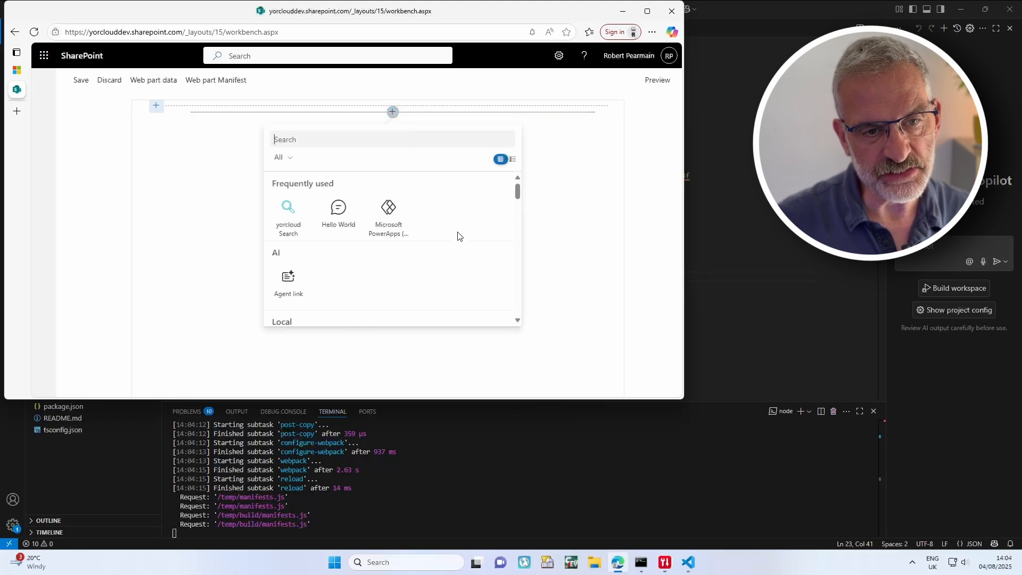
pyautogui.scroll(-3)
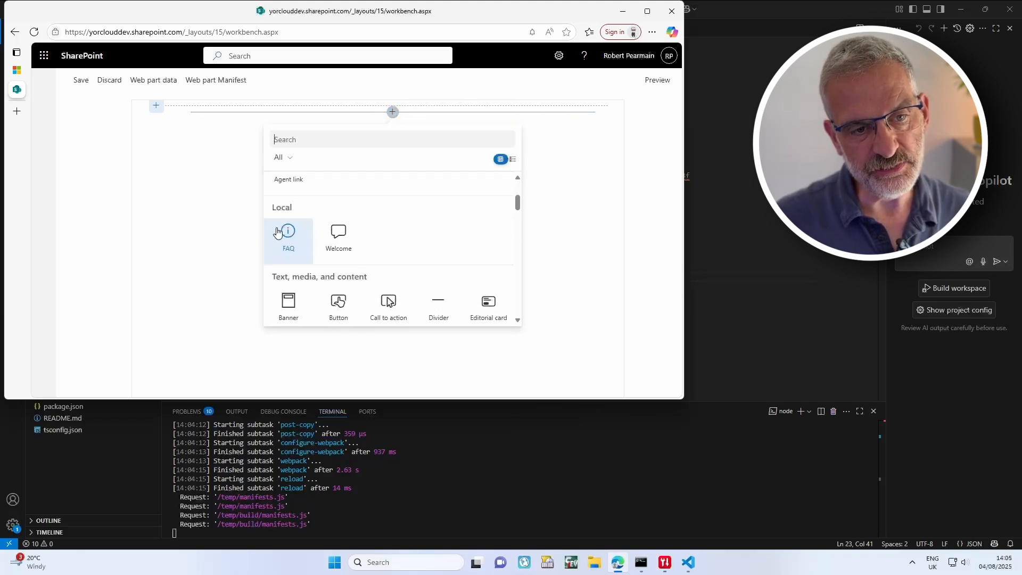
pyautogui.click(288, 240)
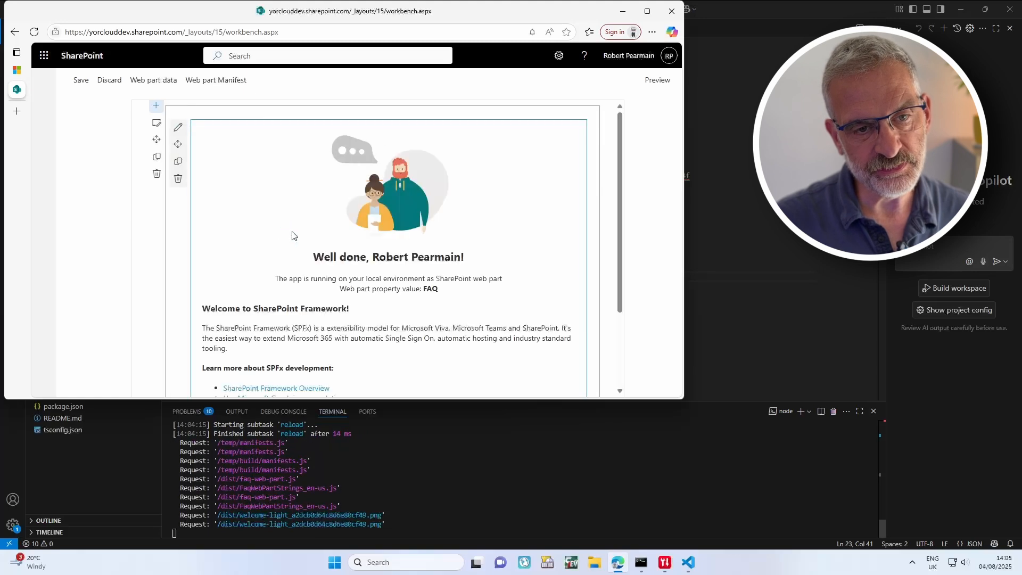
pyautogui.scroll(-3)
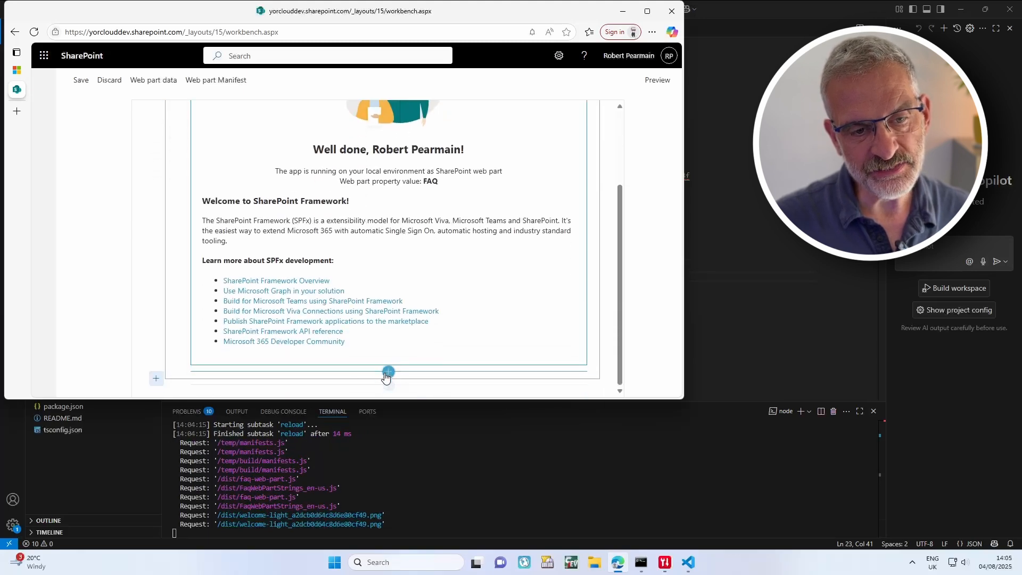
pyautogui.click(388, 372)
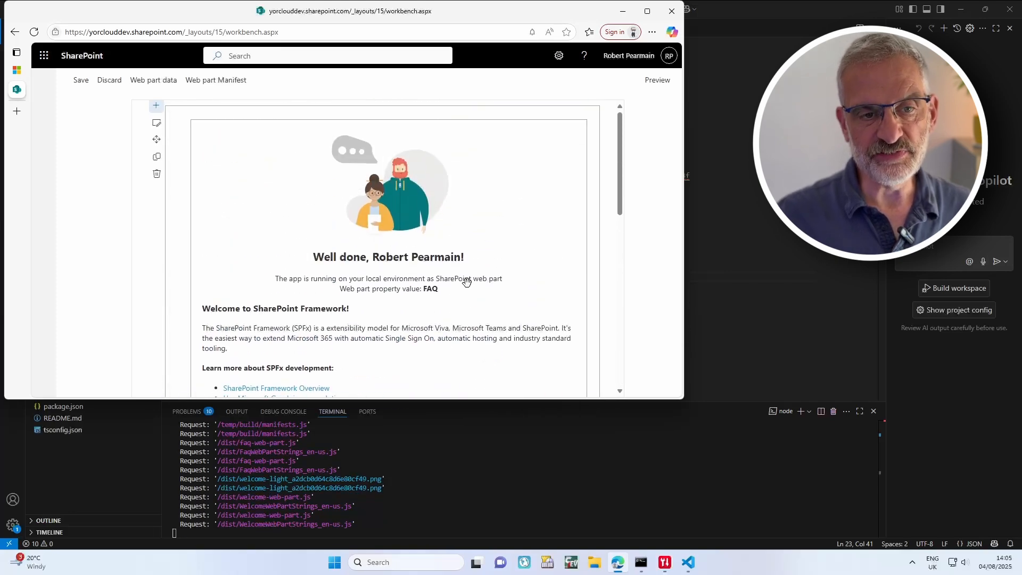
pyautogui.scroll(-3)
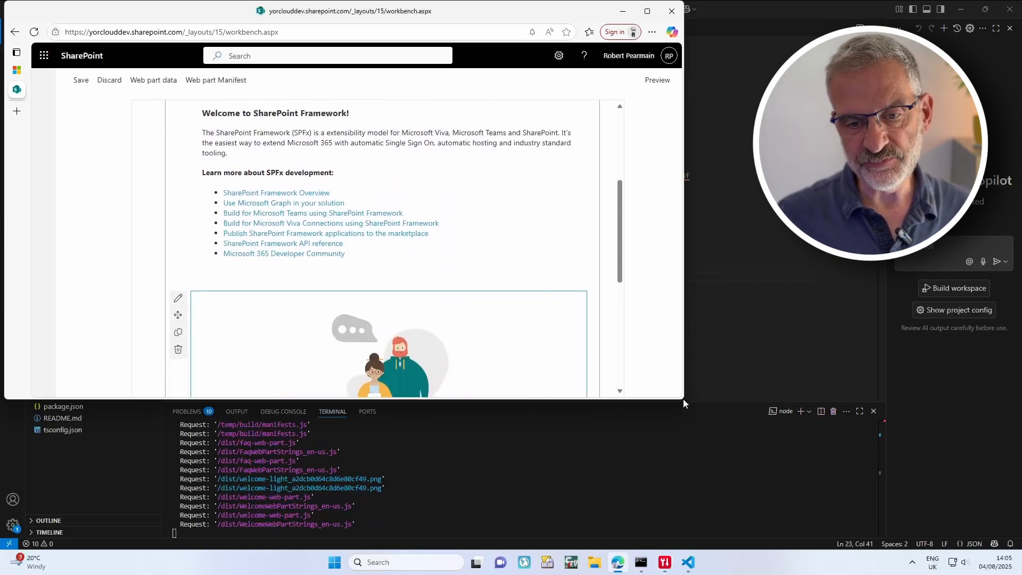